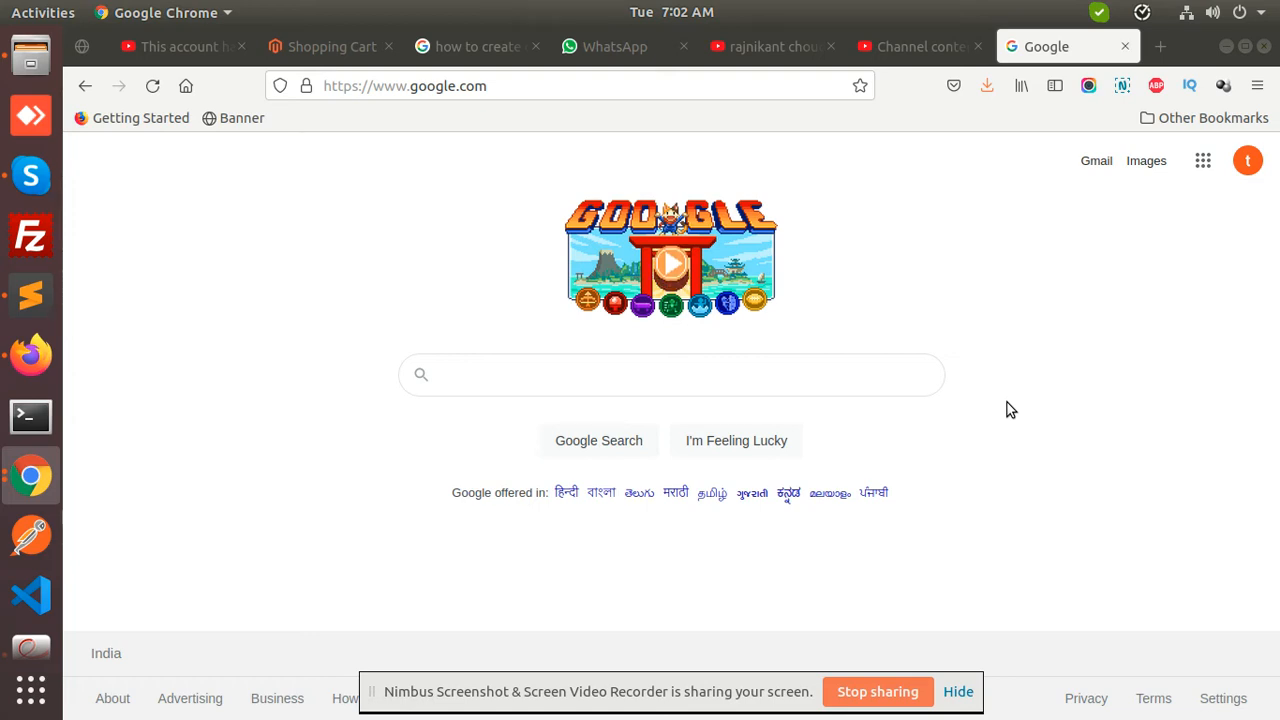
pyautogui.moveTo(997, 417)
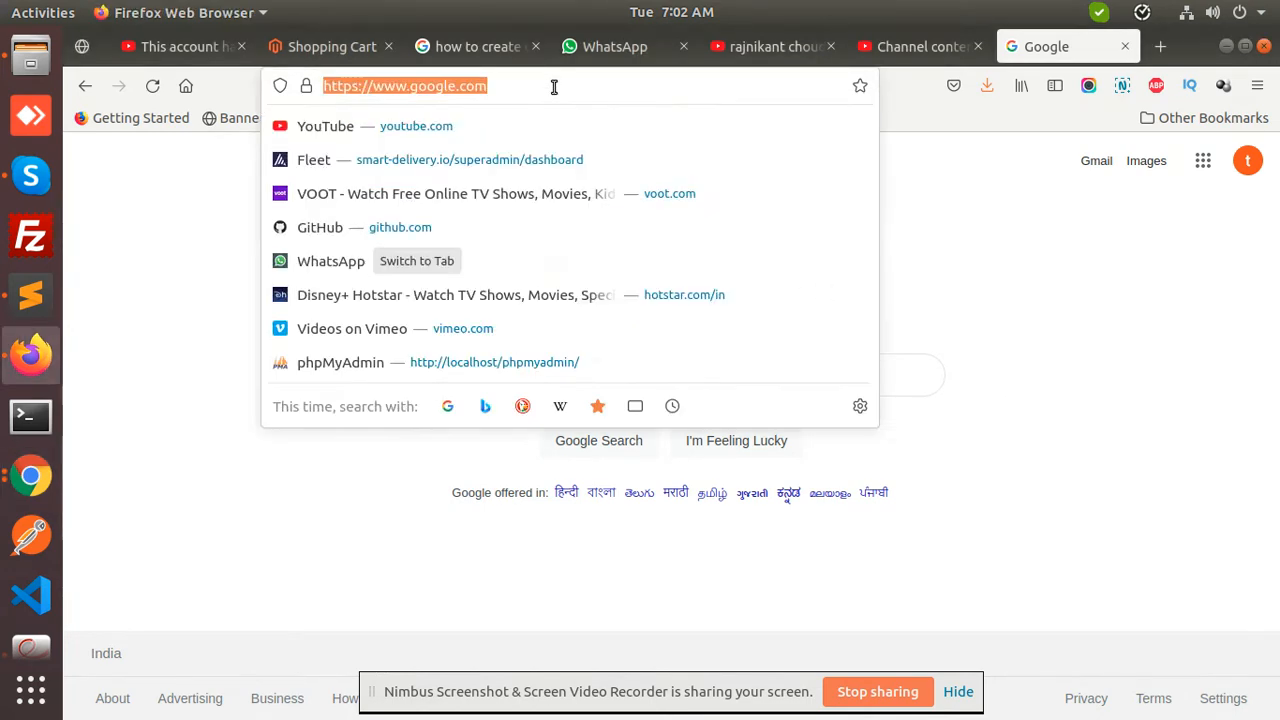
# Step: Load localhost/testmagento/ and sign in to the Magento Admin
pyautogui.write('localhost/')
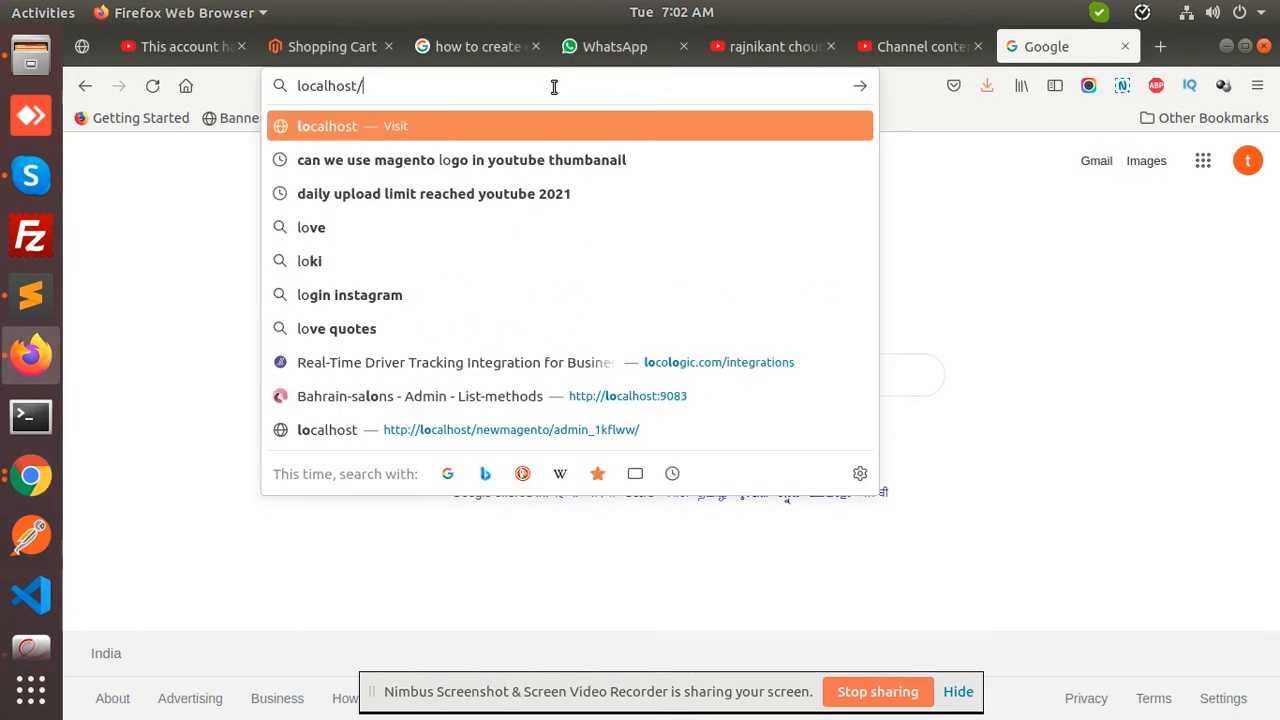
pyautogui.write('testmagento/')
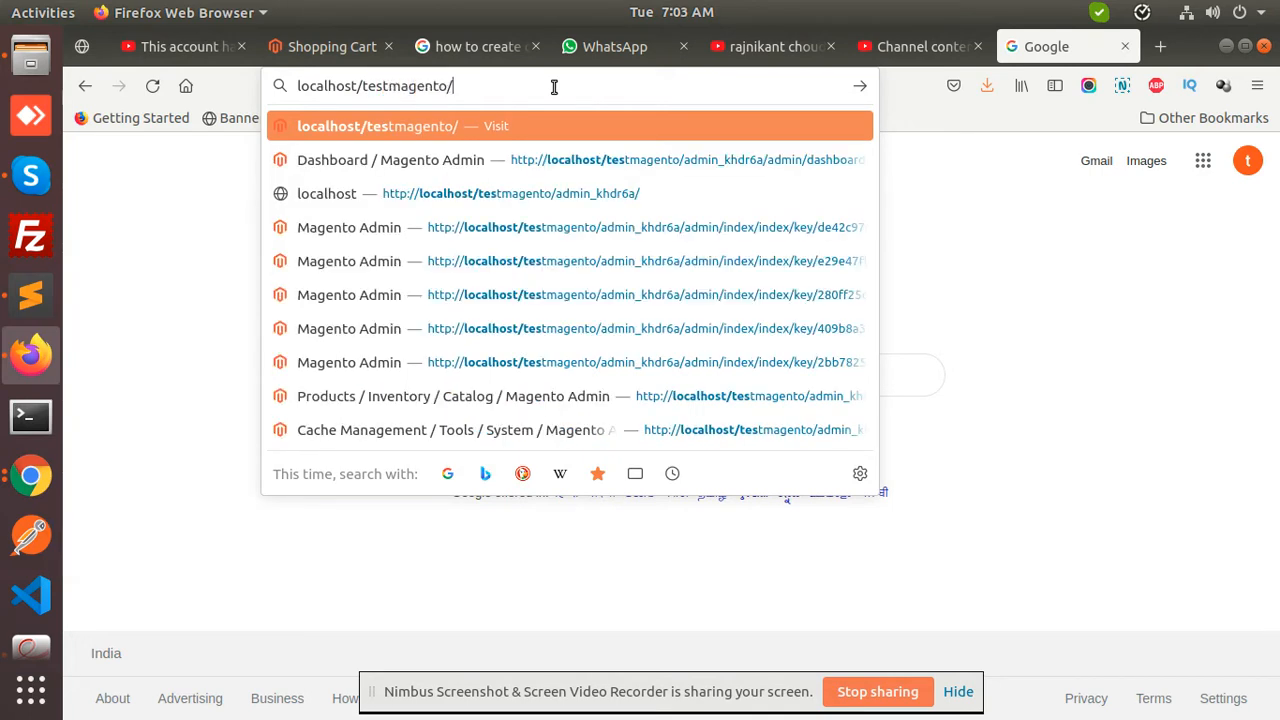
pyautogui.click(527, 193)
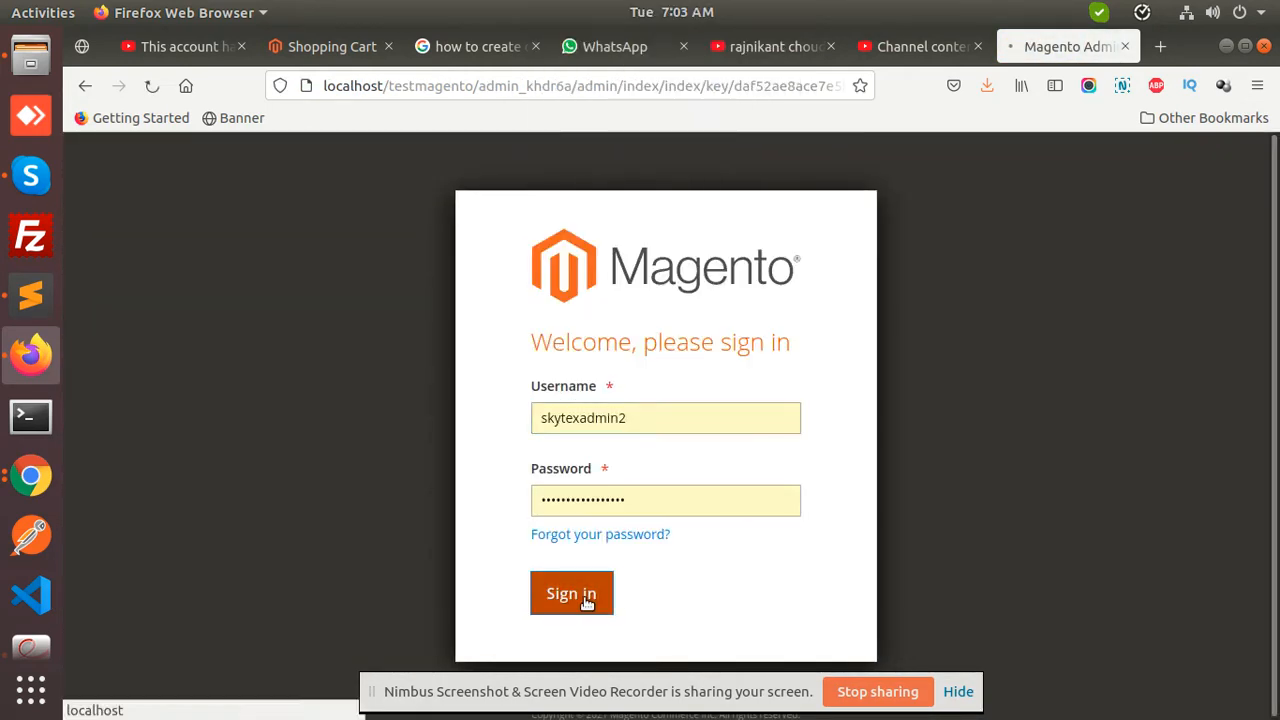
pyautogui.click(571, 593)
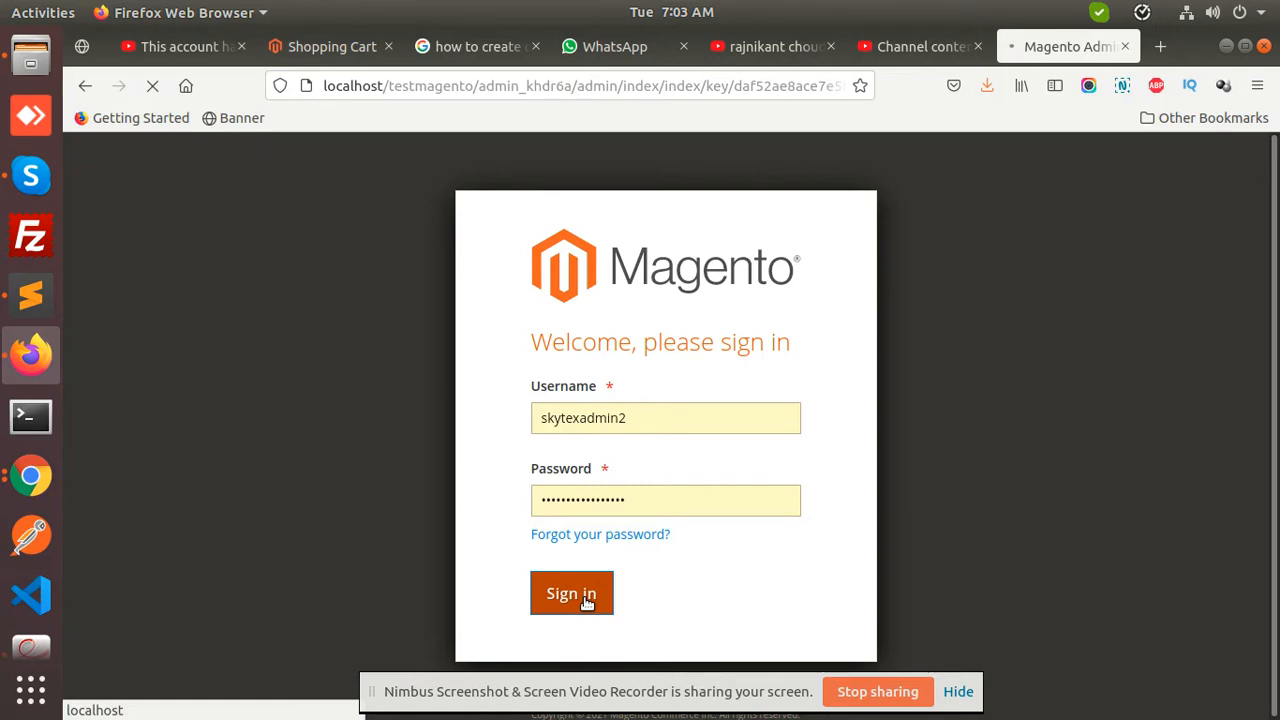
pyautogui.click(571, 593)
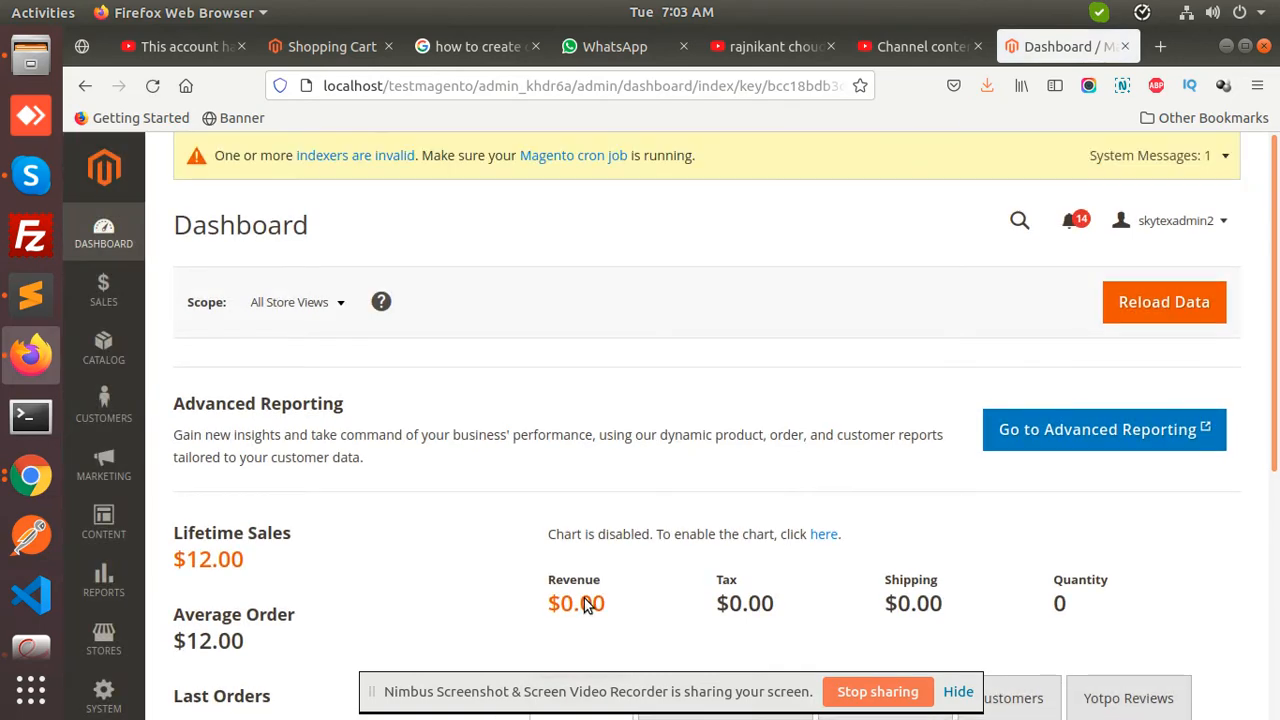
# Step: Queue a CSV export of the product catalog from System > Data Transfer > Export
pyautogui.scroll(-3)
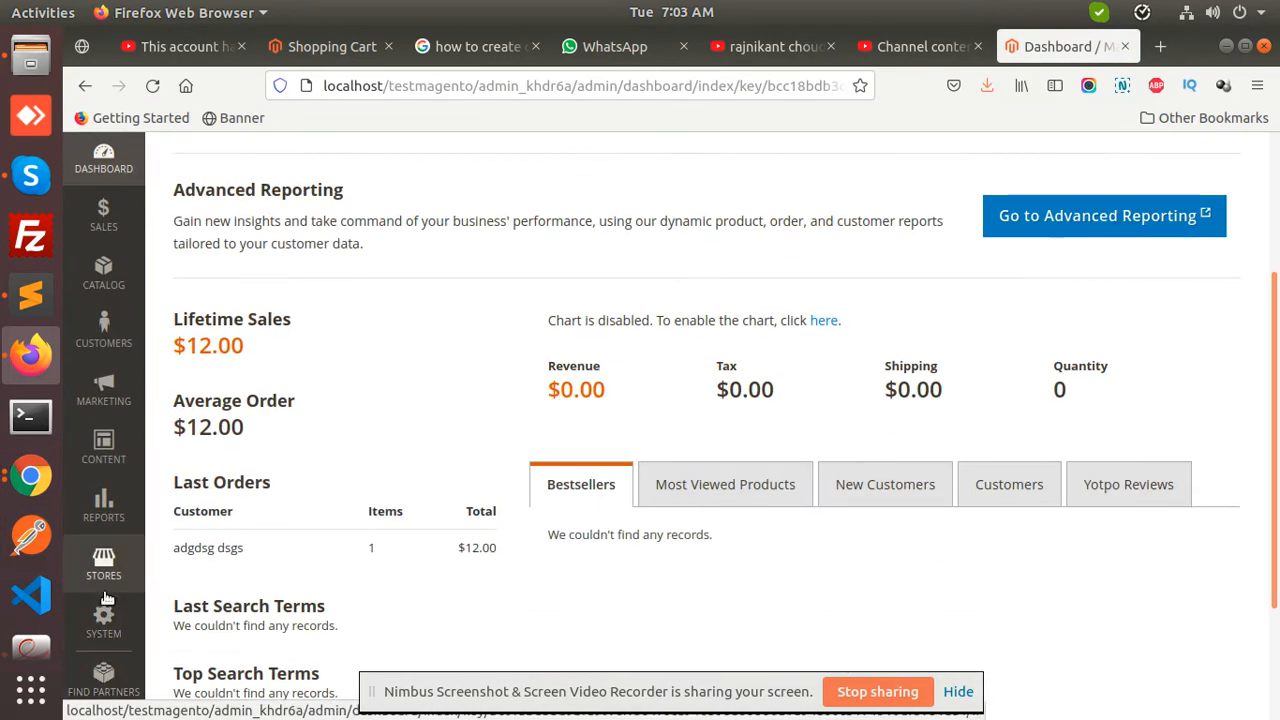
pyautogui.click(104, 618)
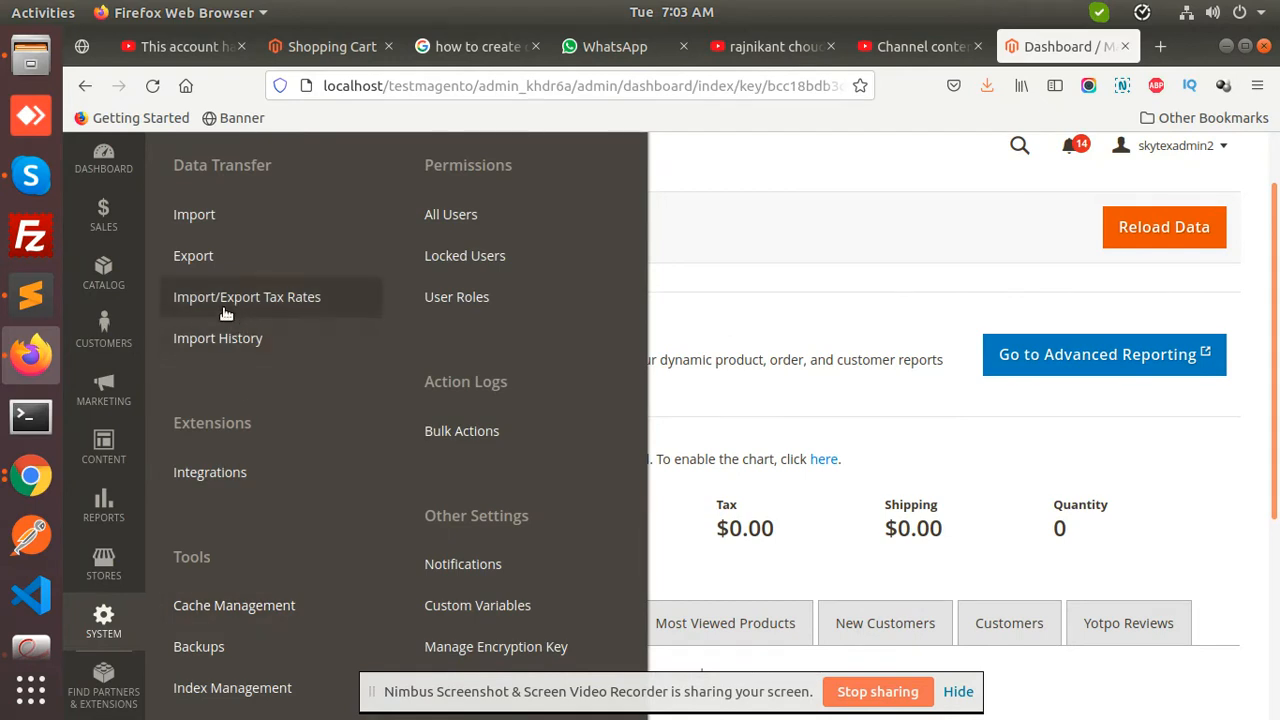
pyautogui.click(193, 255)
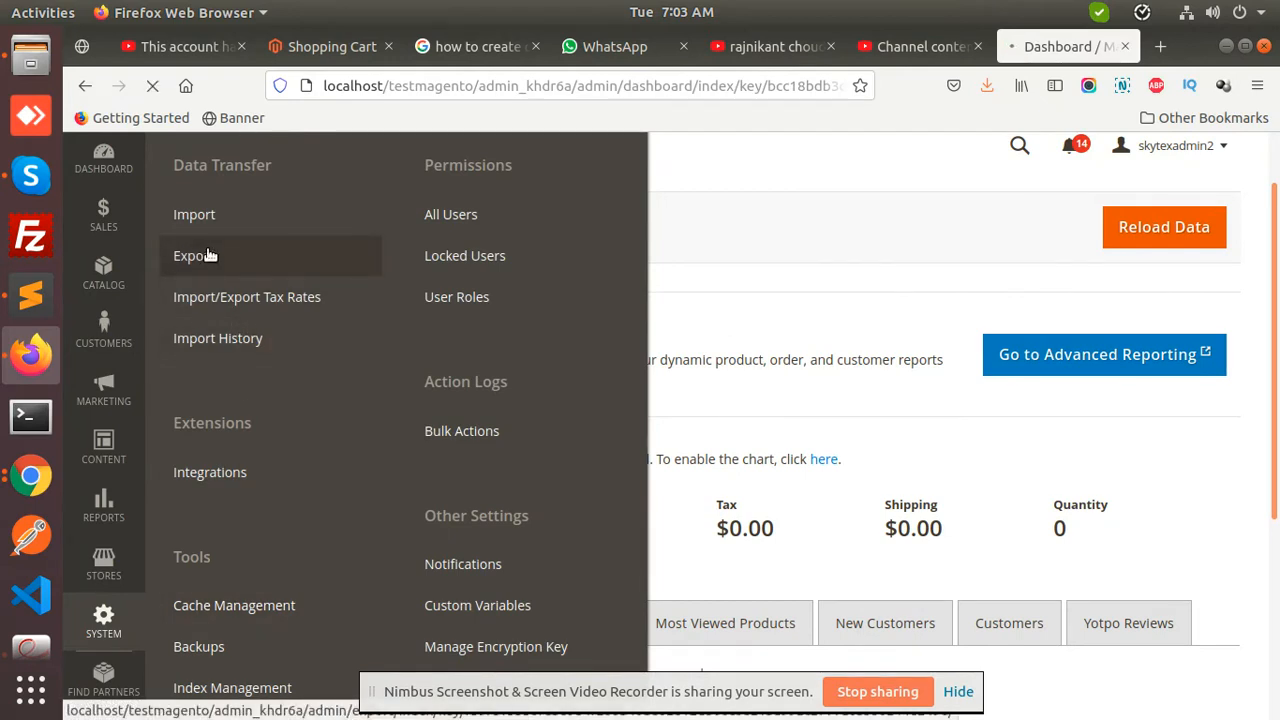
pyautogui.click(194, 255)
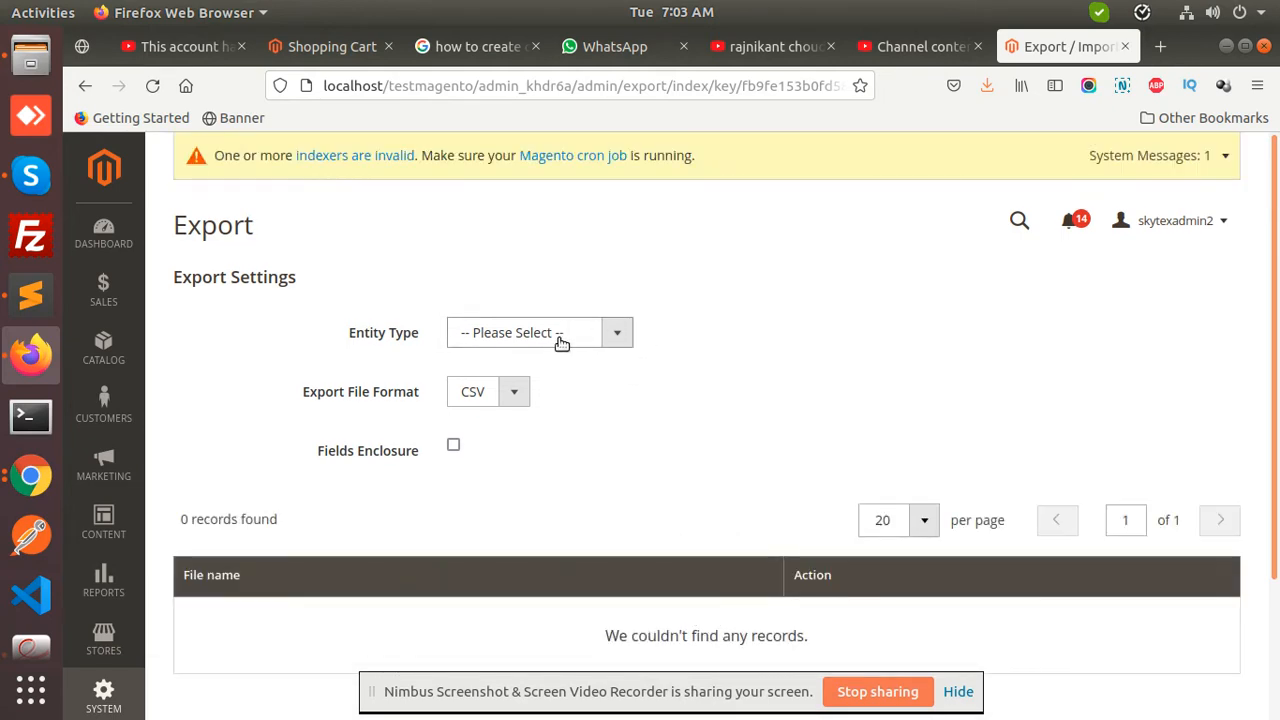
pyautogui.click(540, 332)
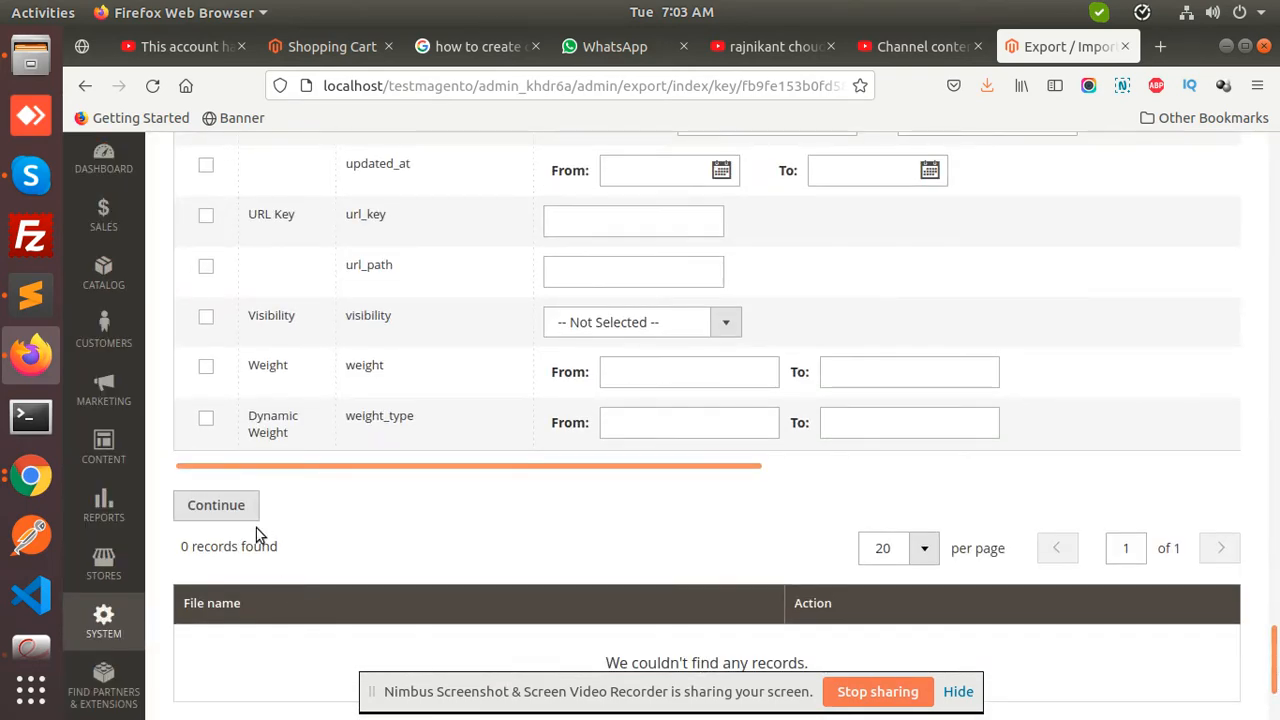
pyautogui.click(216, 505)
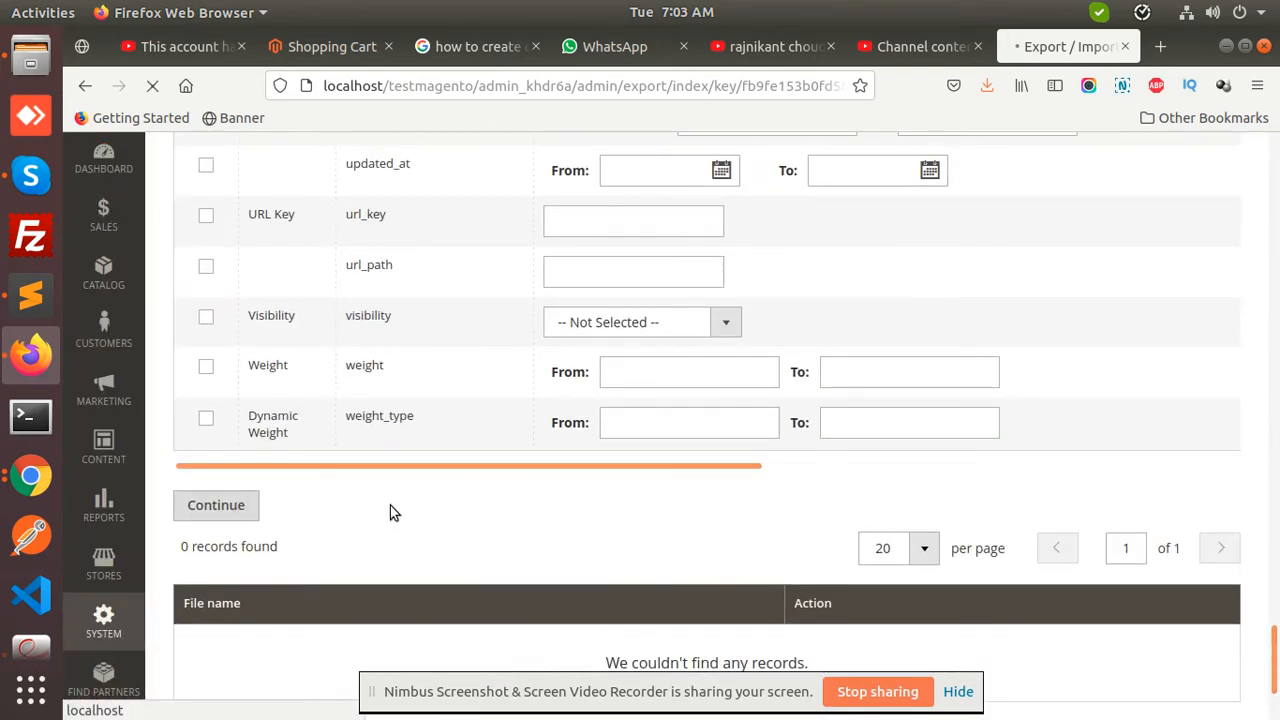
pyautogui.click(216, 505)
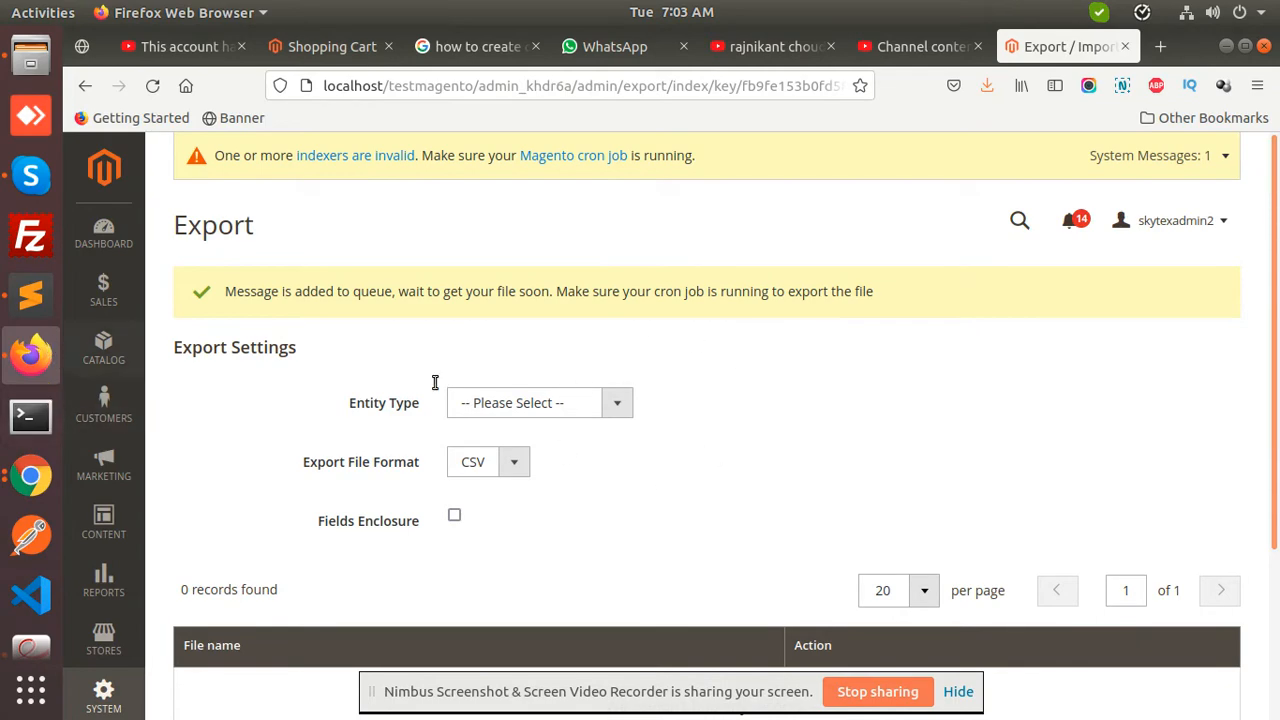
# Step: Switch to Sublime Text holding the queue:consumers:start exportProcessor command
pyautogui.scroll(-3)
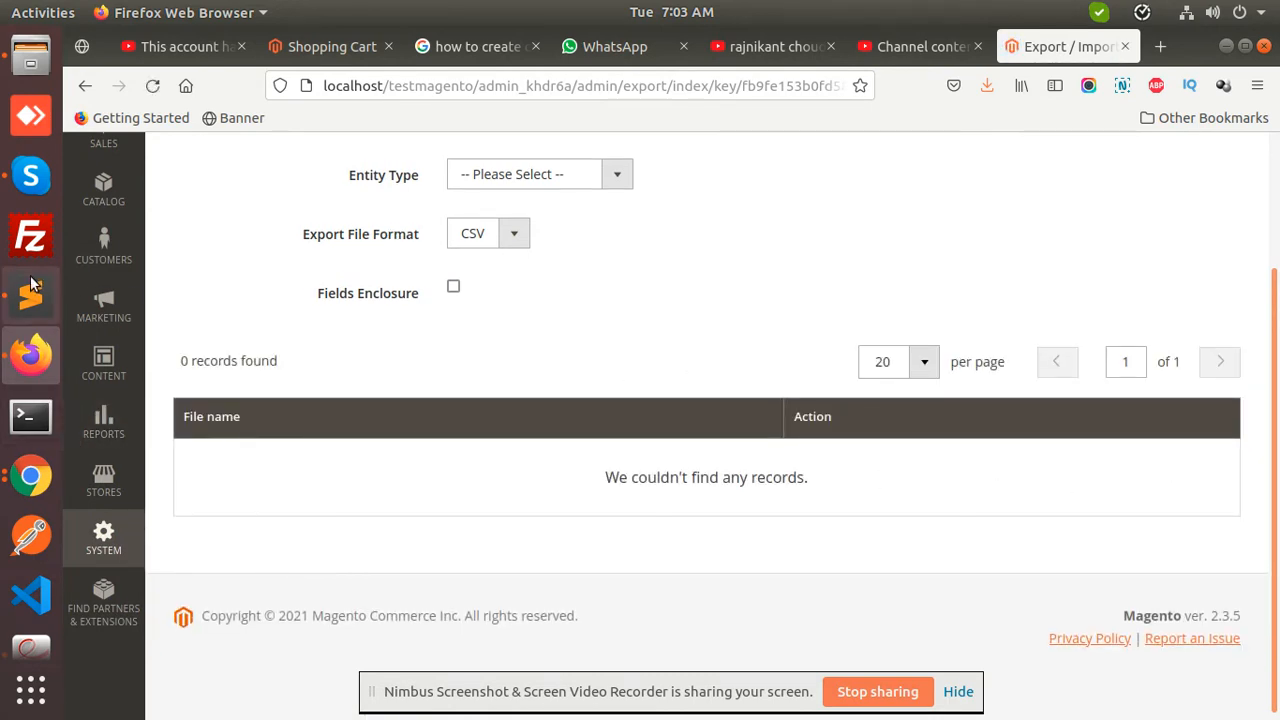
pyautogui.click(30, 295)
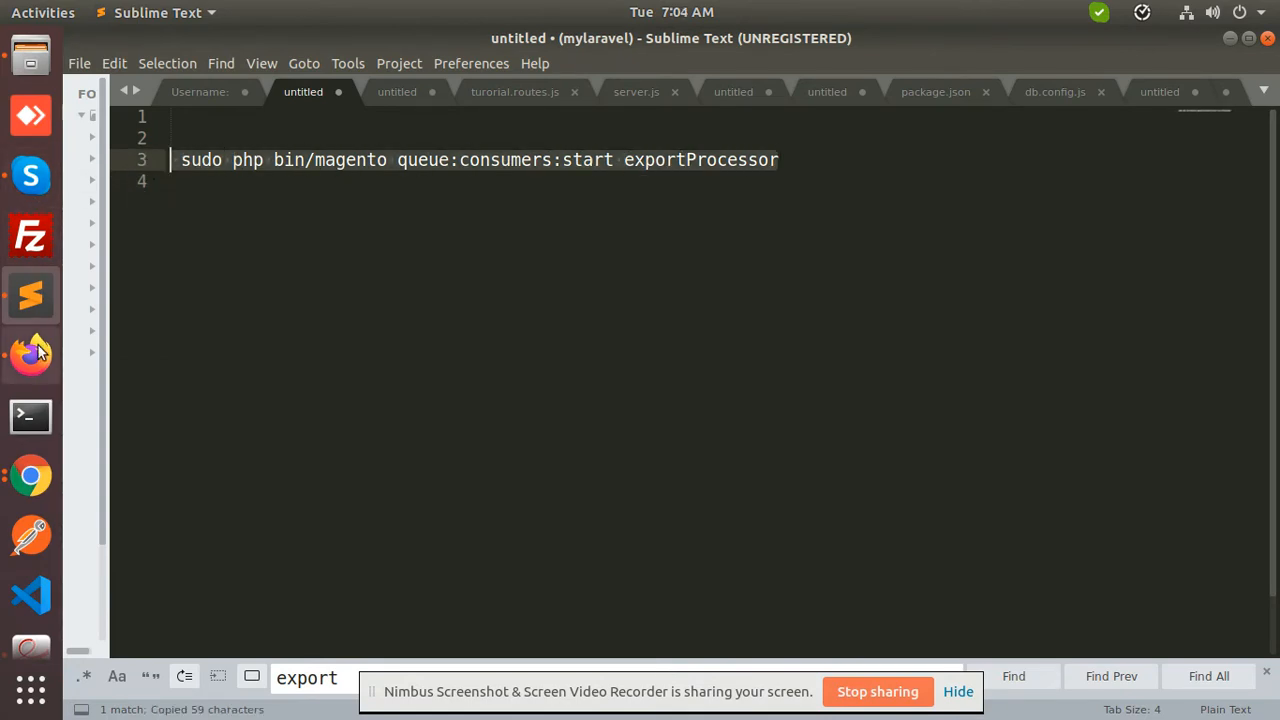
# Step: In Terminal, change into /var/www/html/testmagento to run the exportProcessor consumer
pyautogui.click(30, 417)
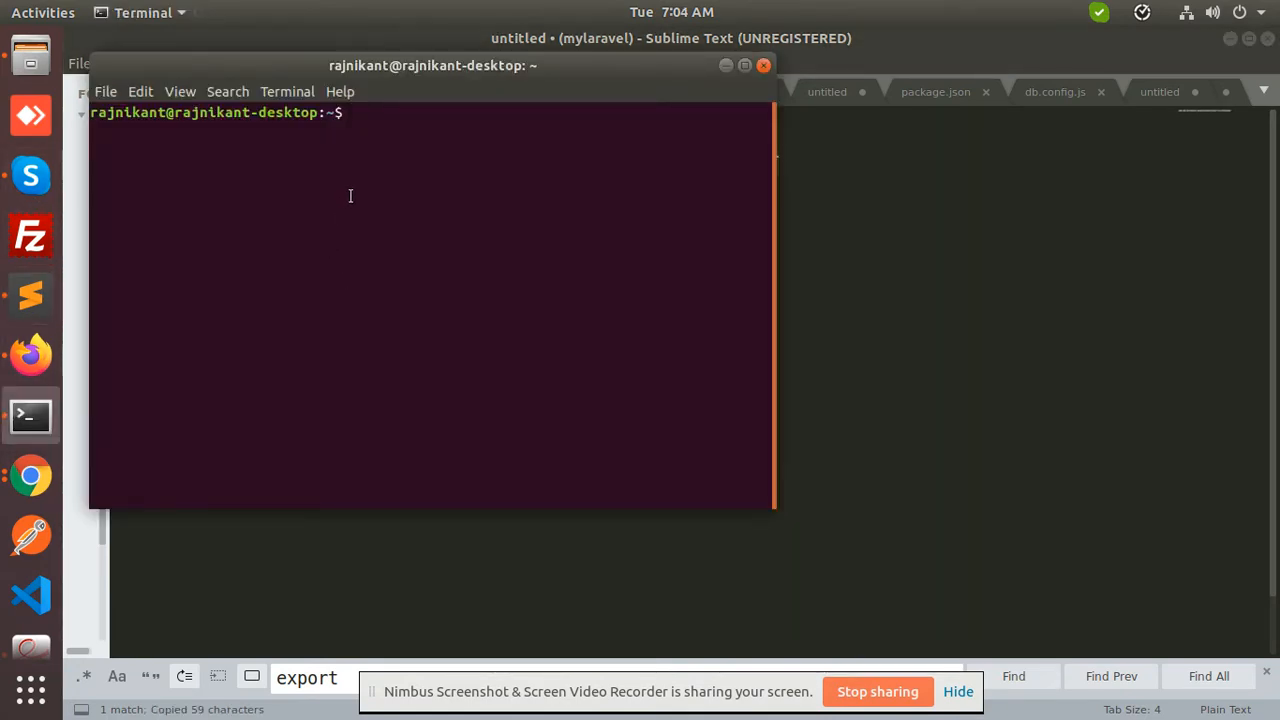
pyautogui.write('cd /var/')
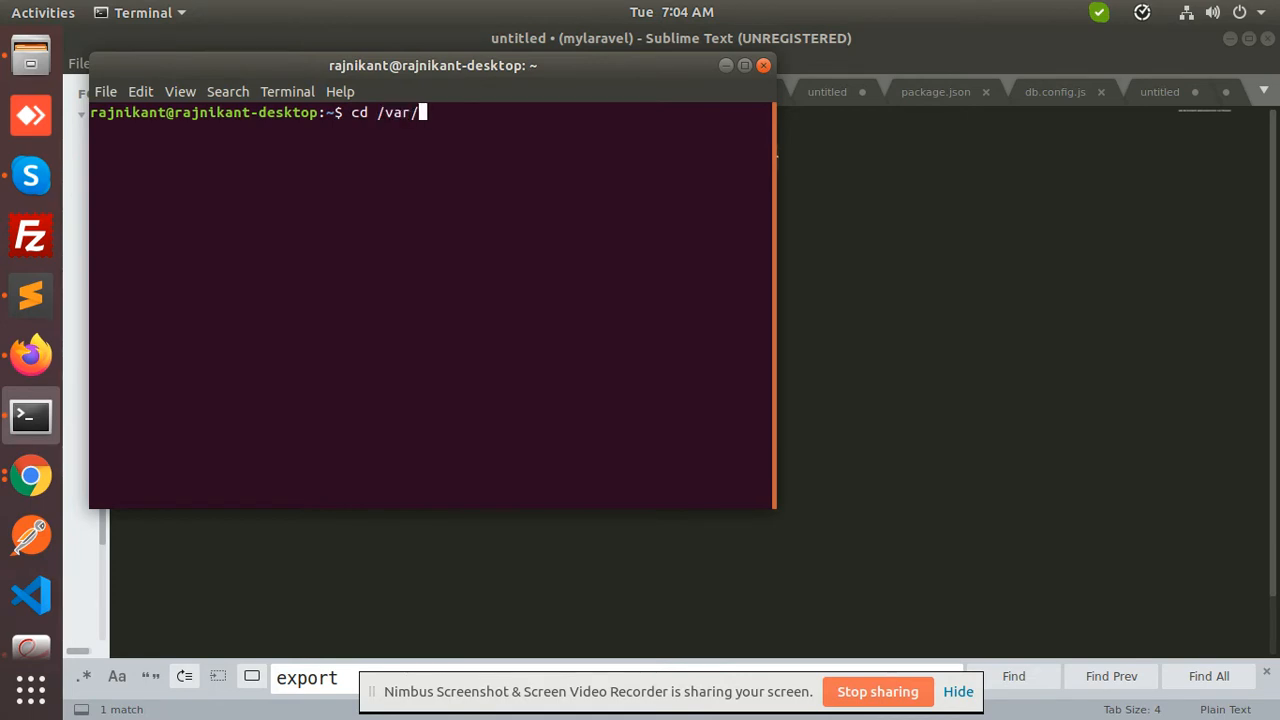
pyautogui.write('www/html/')
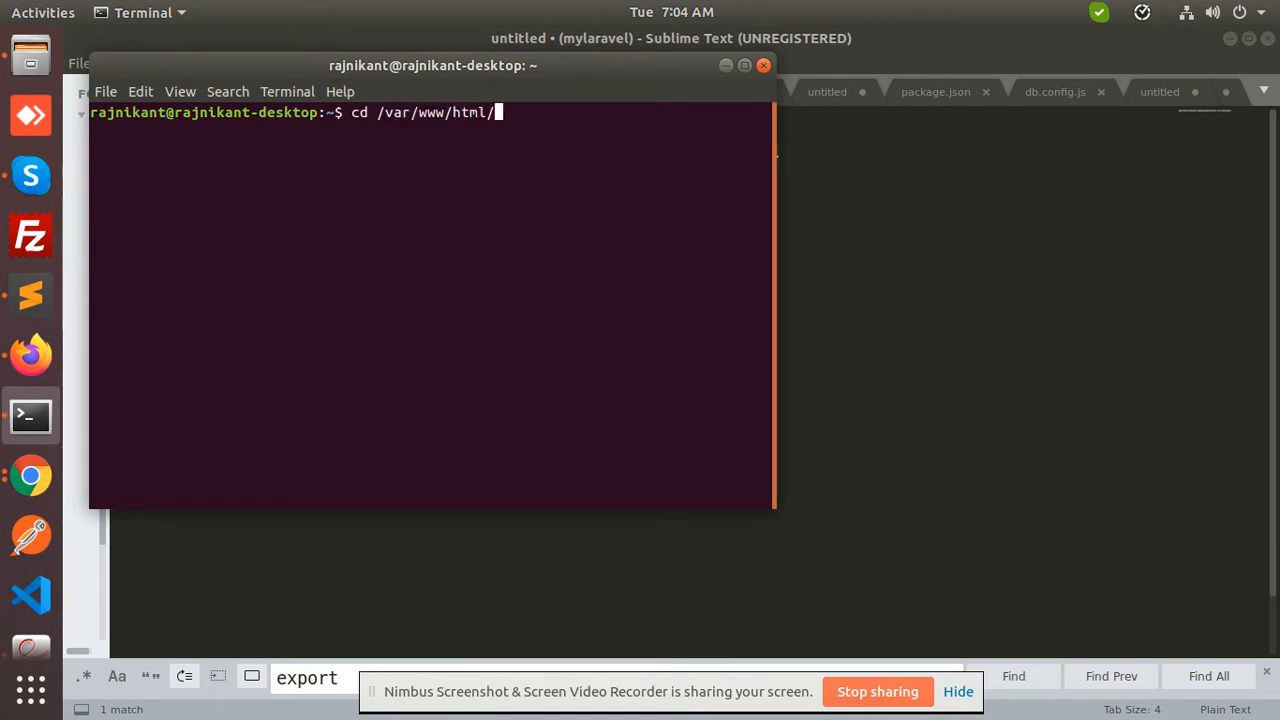
pyautogui.write('te')
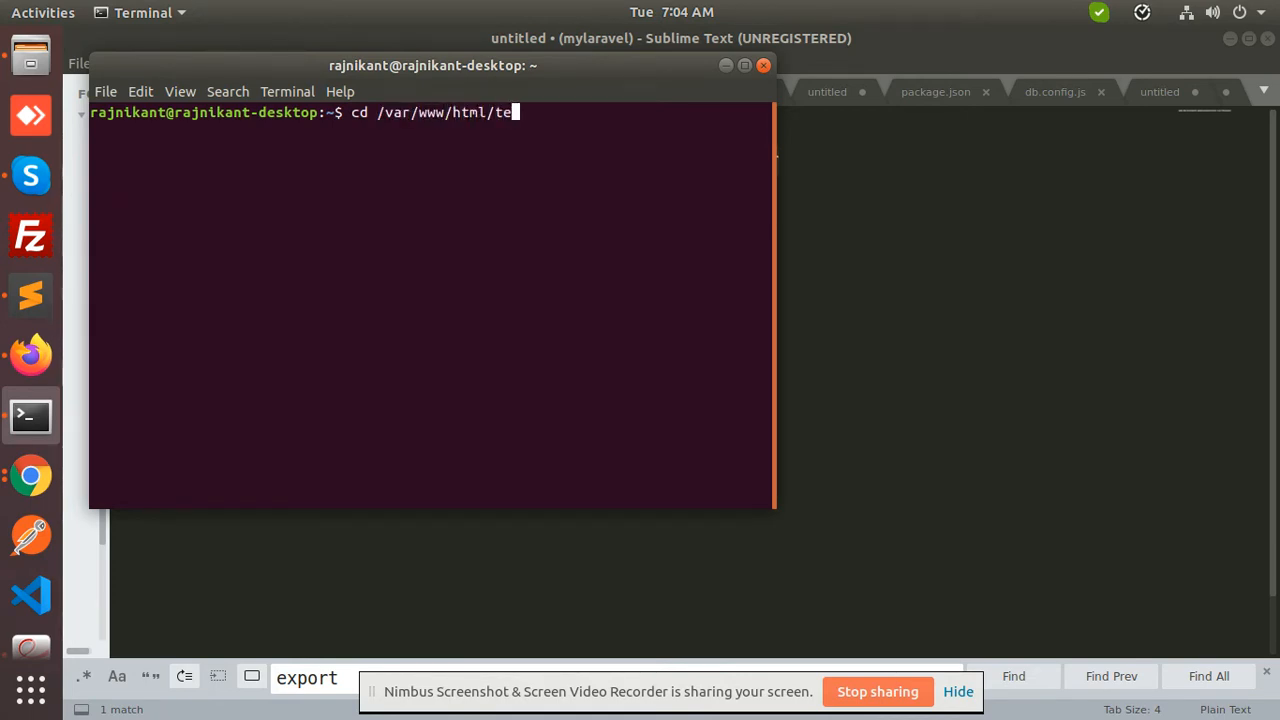
pyautogui.press('Return')
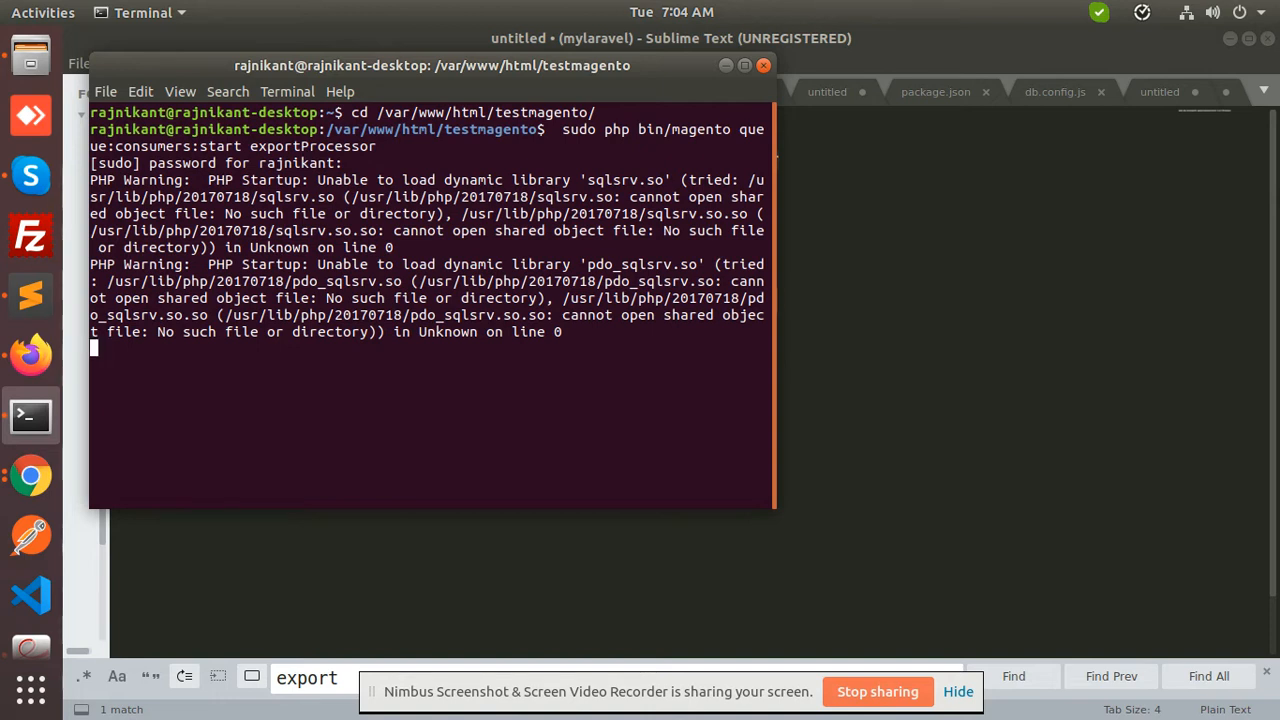
pyautogui.moveTo(30, 355)
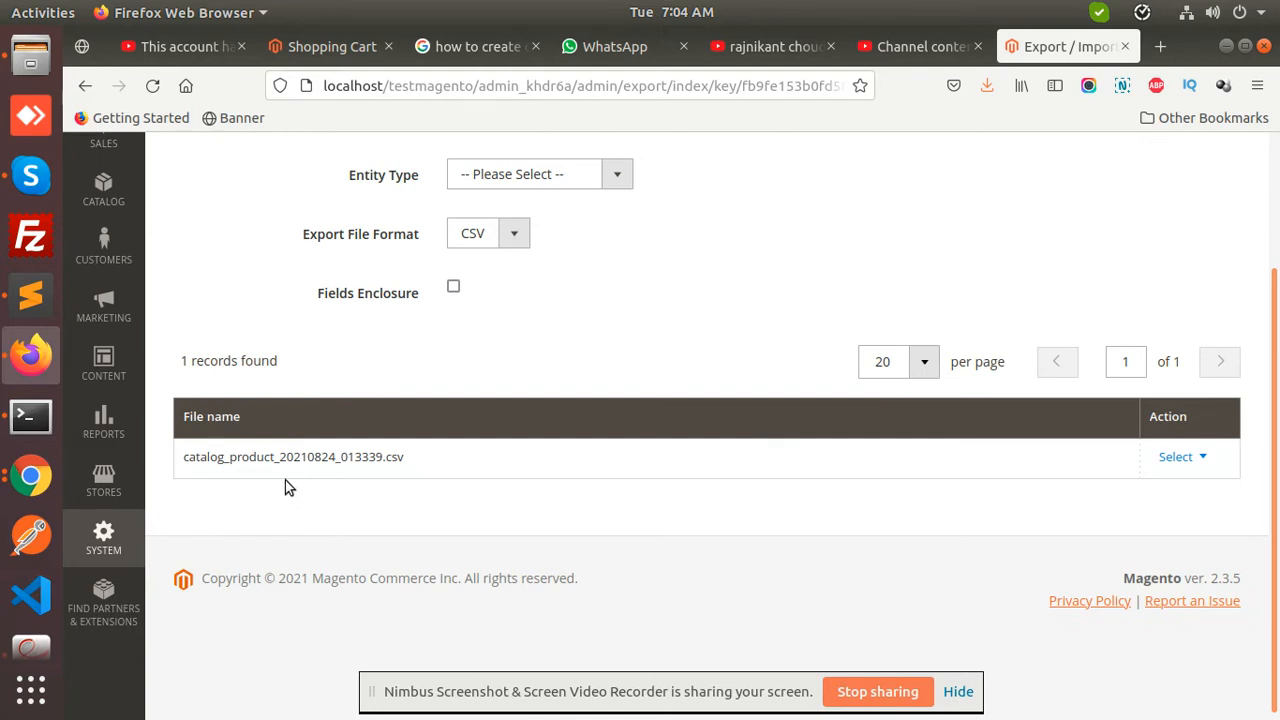
# Step: Show the download and delete options for the exported catalog_product CSV
pyautogui.click(1183, 456)
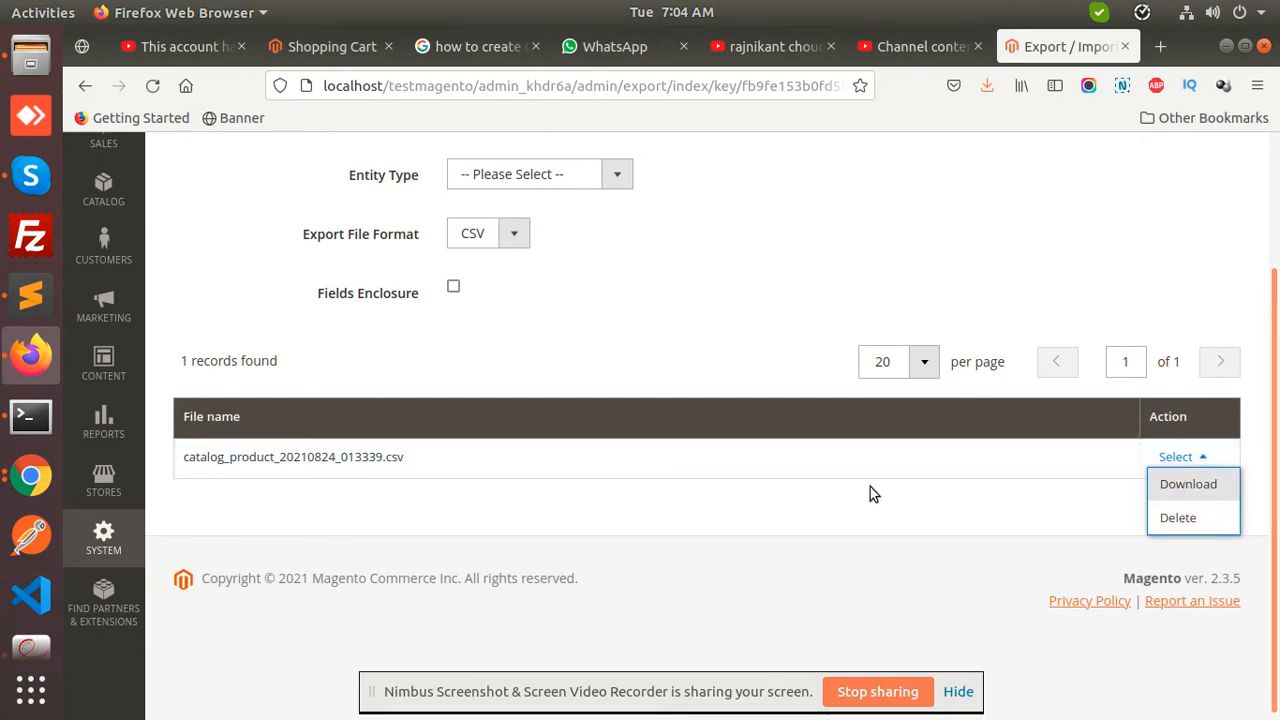
pyautogui.moveTo(920, 355)
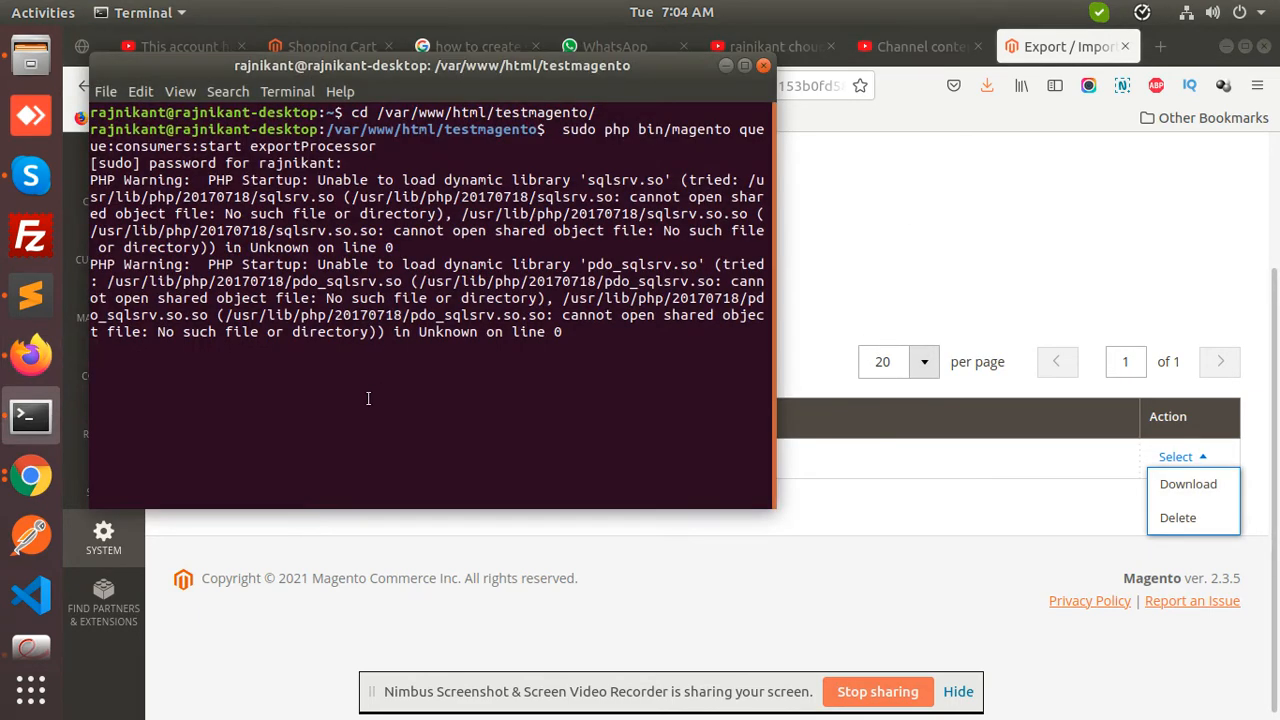
# Step: Stop the queue consumer with Ctrl+C and type sudo chmod -R 0777 var/
pyautogui.press('ctrl+c')
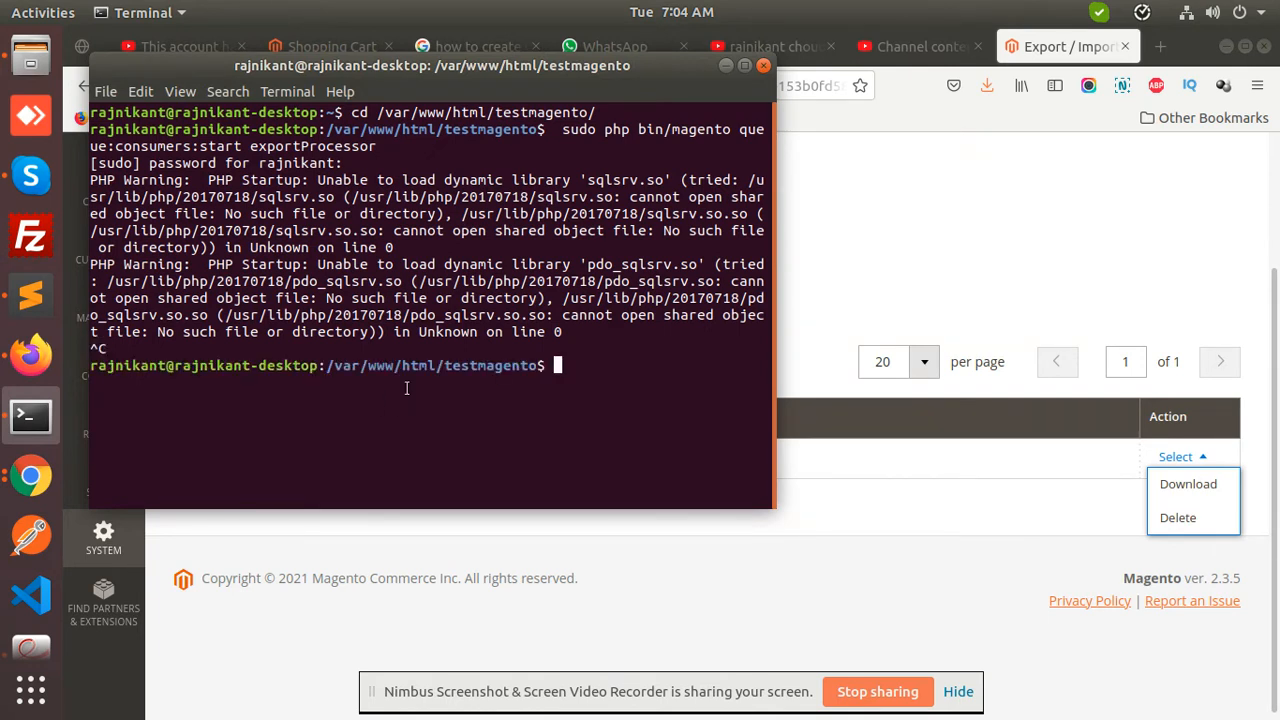
pyautogui.write('sudo chmod')
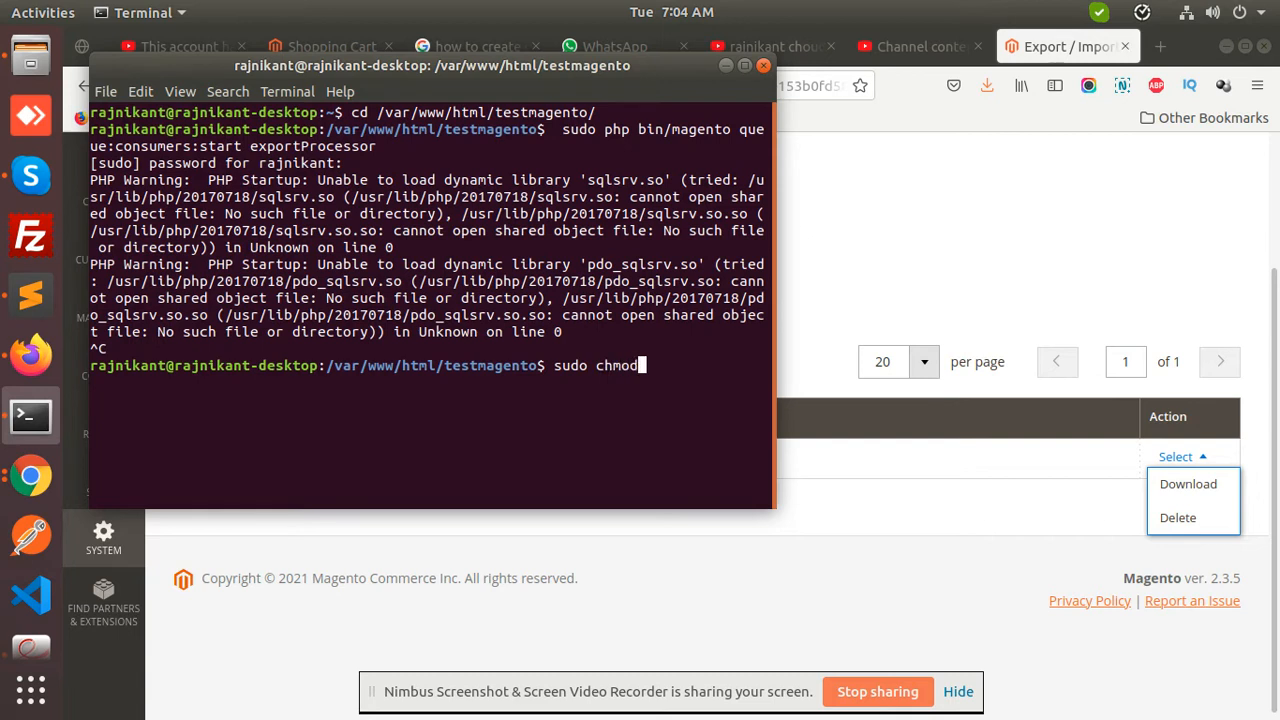
pyautogui.write('-R 0')
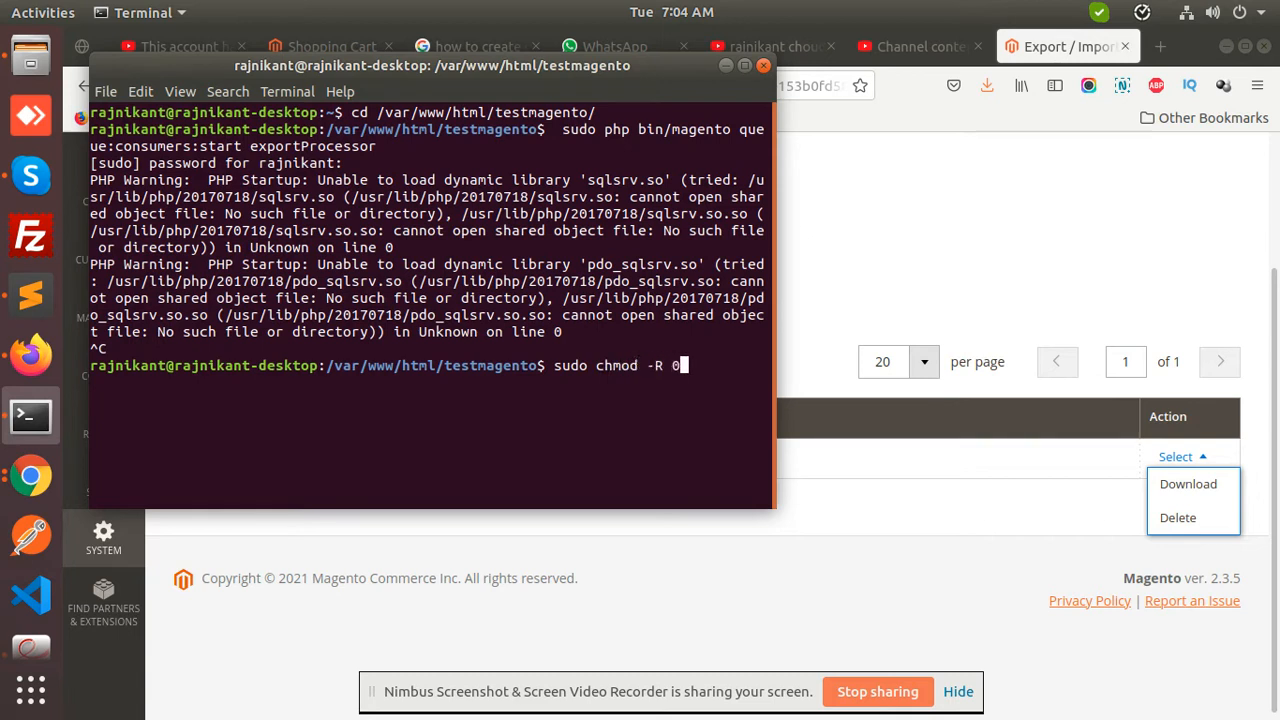
pyautogui.write('777')
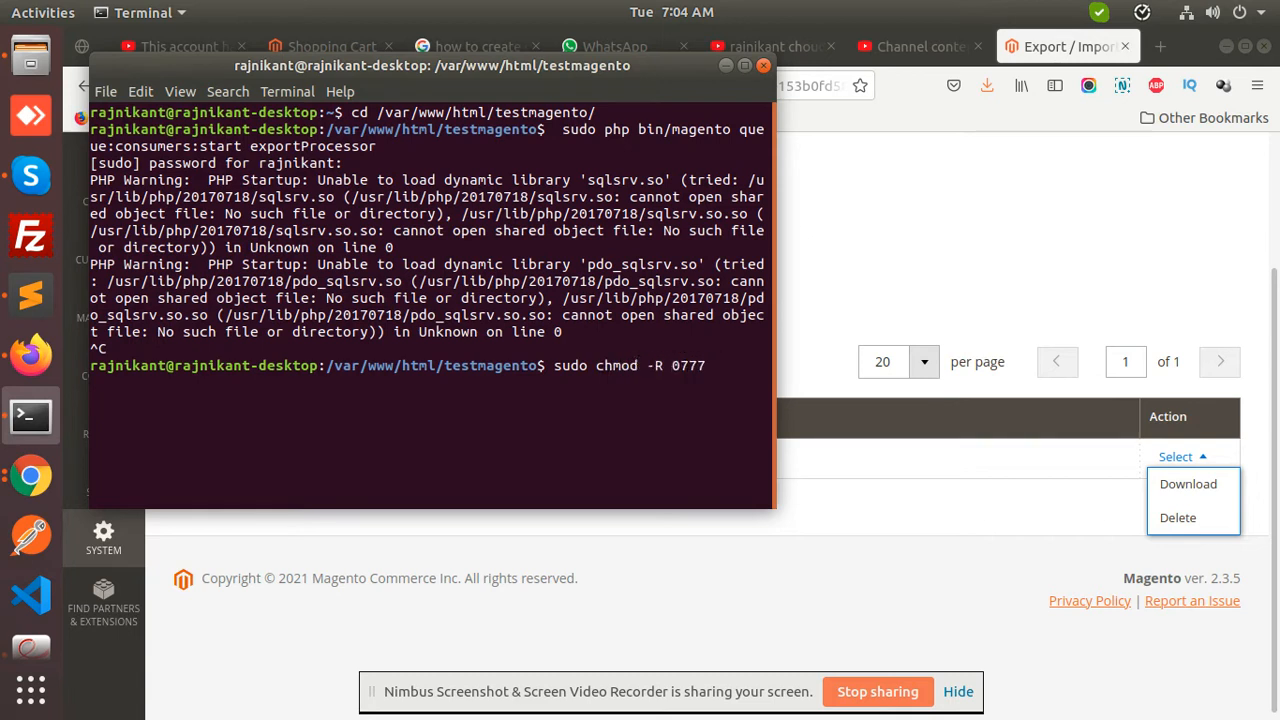
pyautogui.write('var/')
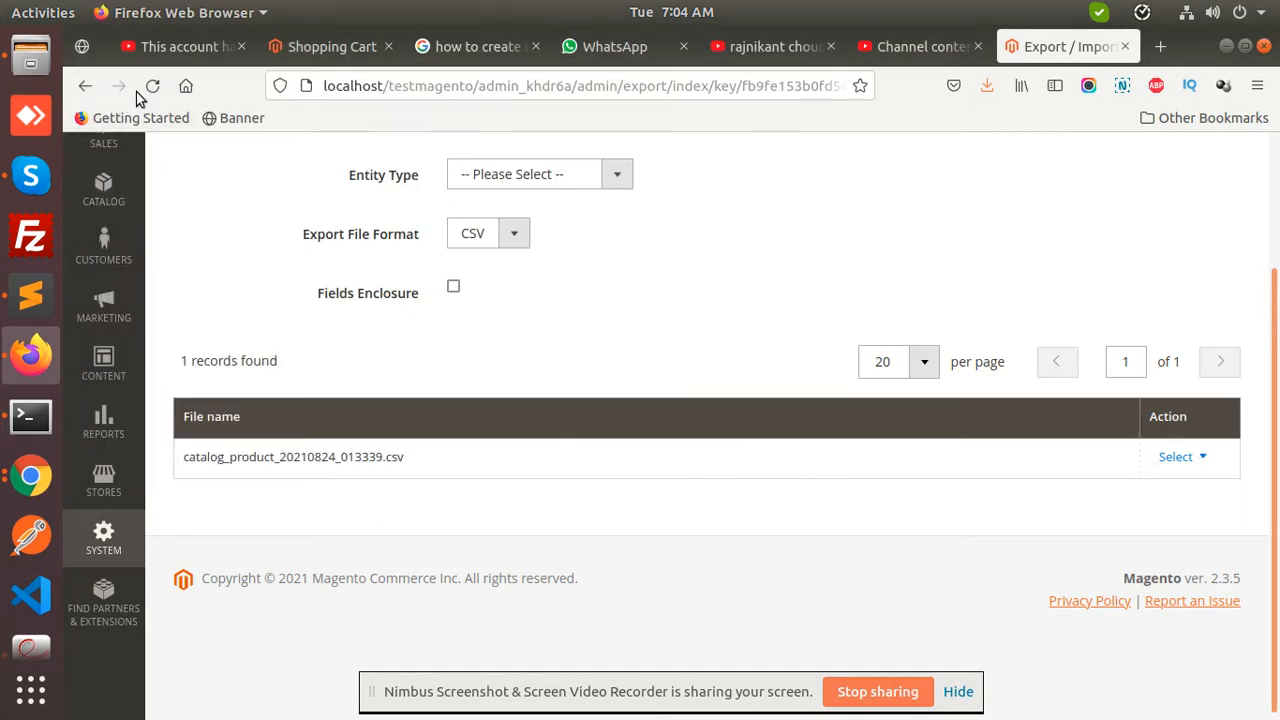
# Step: Save the exported catalog_product CSV and open it from Firefox's Downloads
pyautogui.click(152, 85)
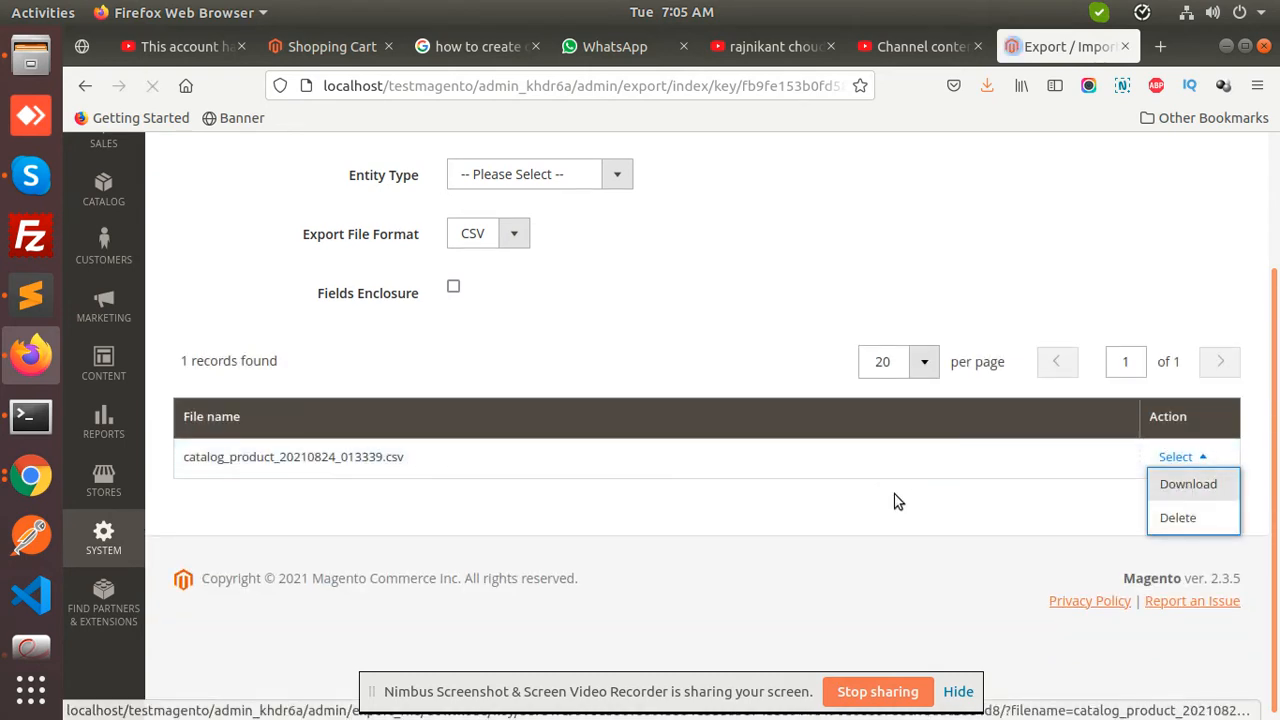
pyautogui.click(1188, 483)
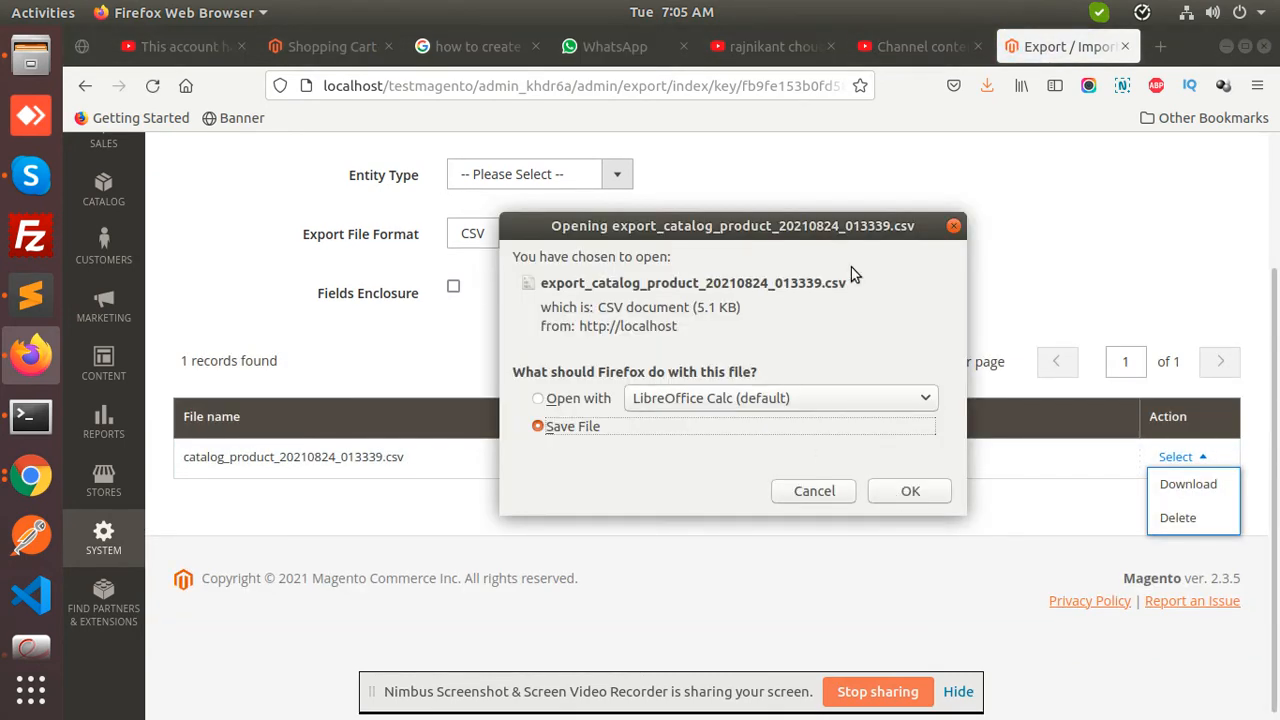
pyautogui.click(909, 490)
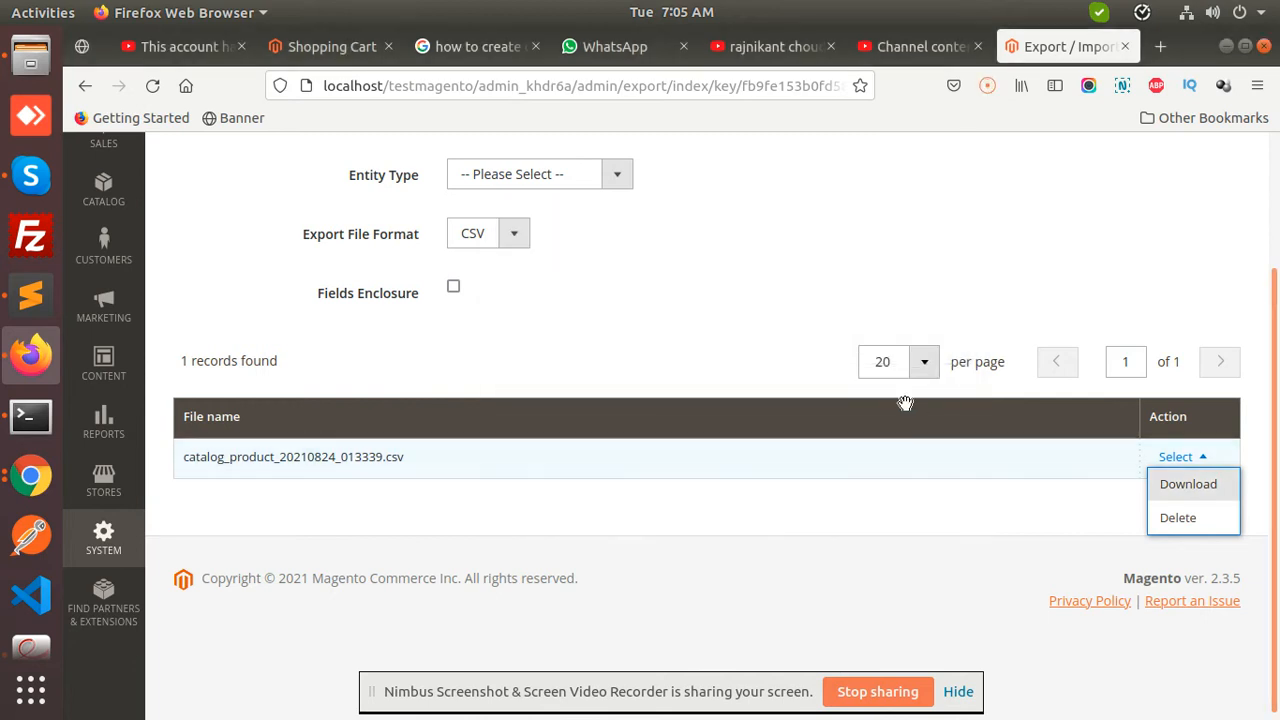
pyautogui.click(1188, 483)
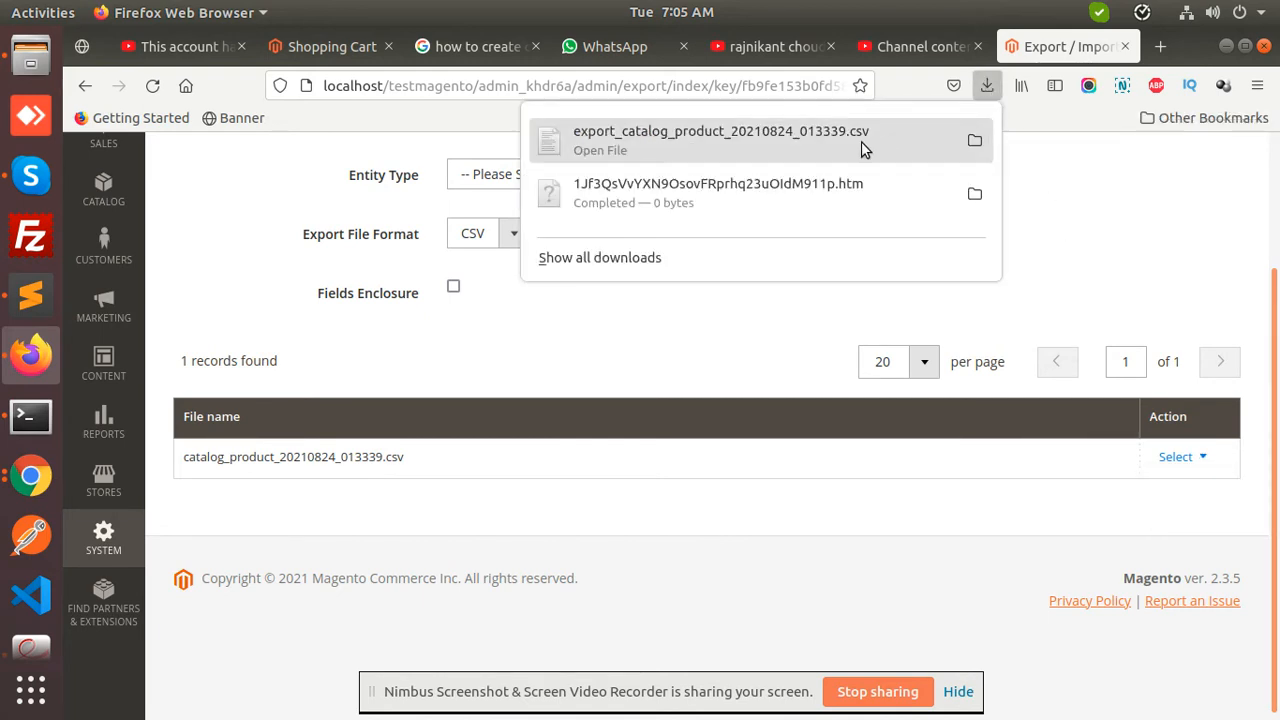
pyautogui.click(721, 140)
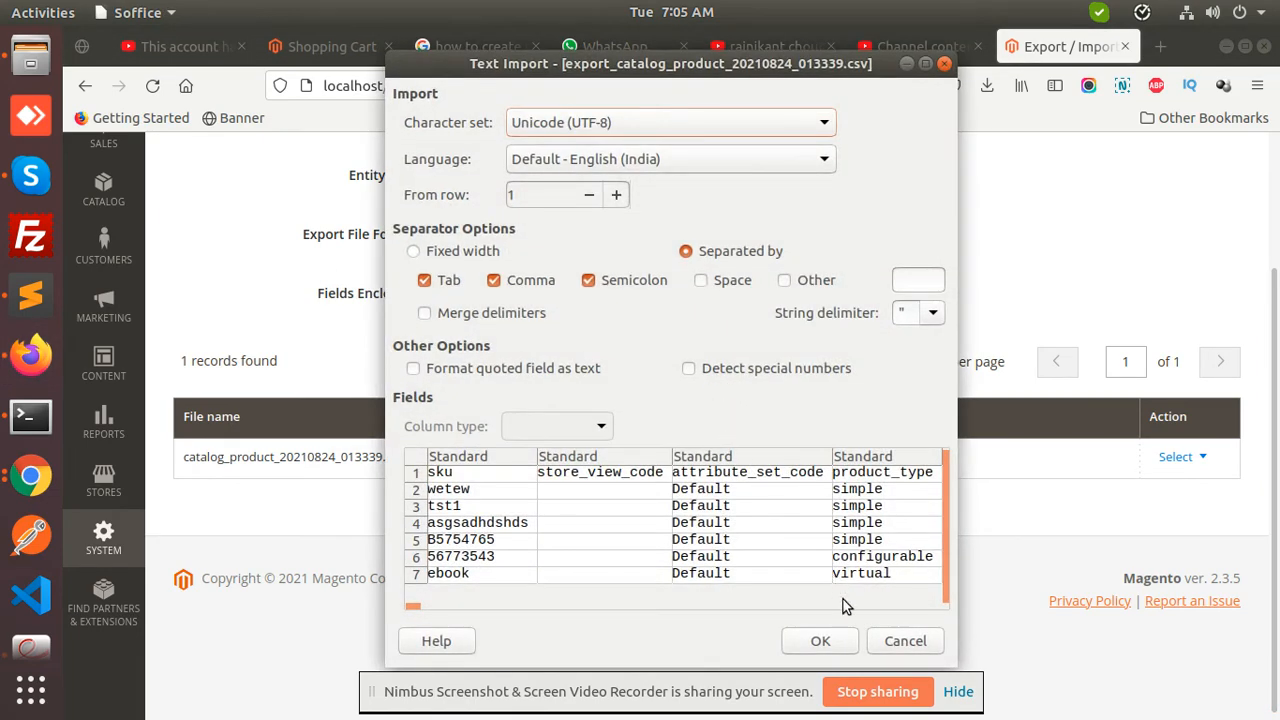
# Step: Load the CSV in Calc and duplicate the wetew row with new SKU wedgsgtew
pyautogui.click(904, 640)
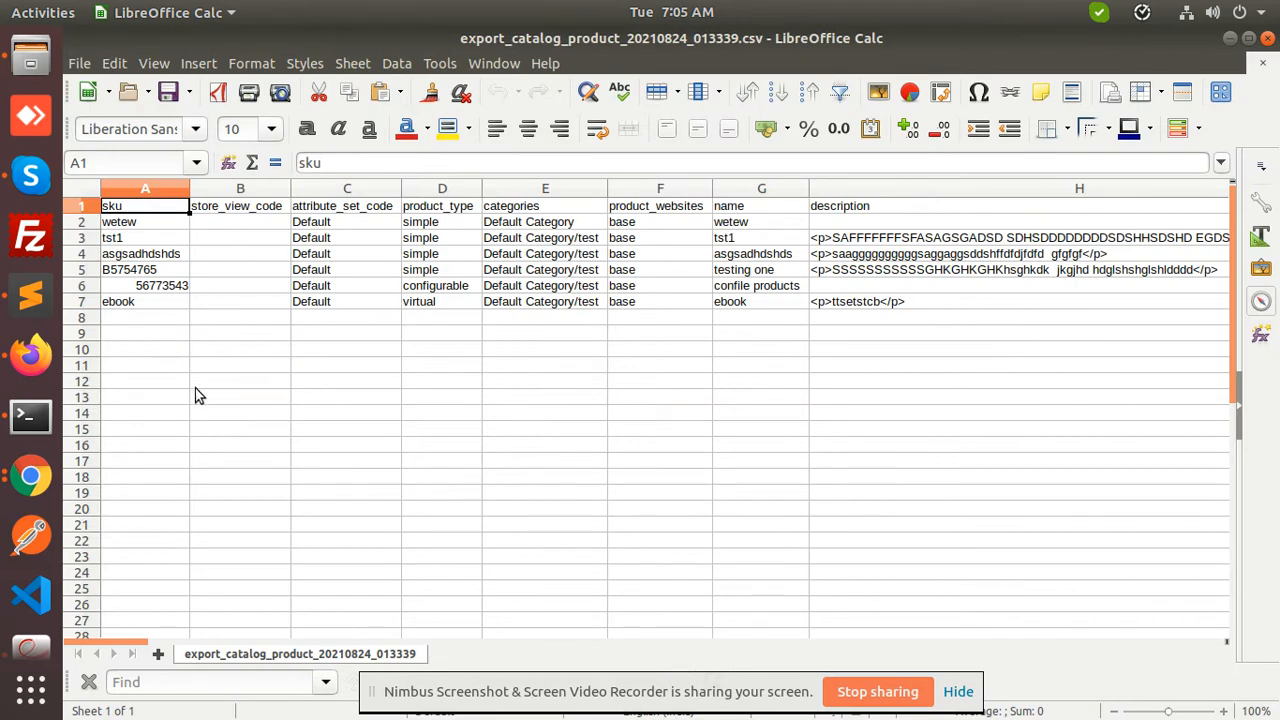
pyautogui.moveTo(183, 557)
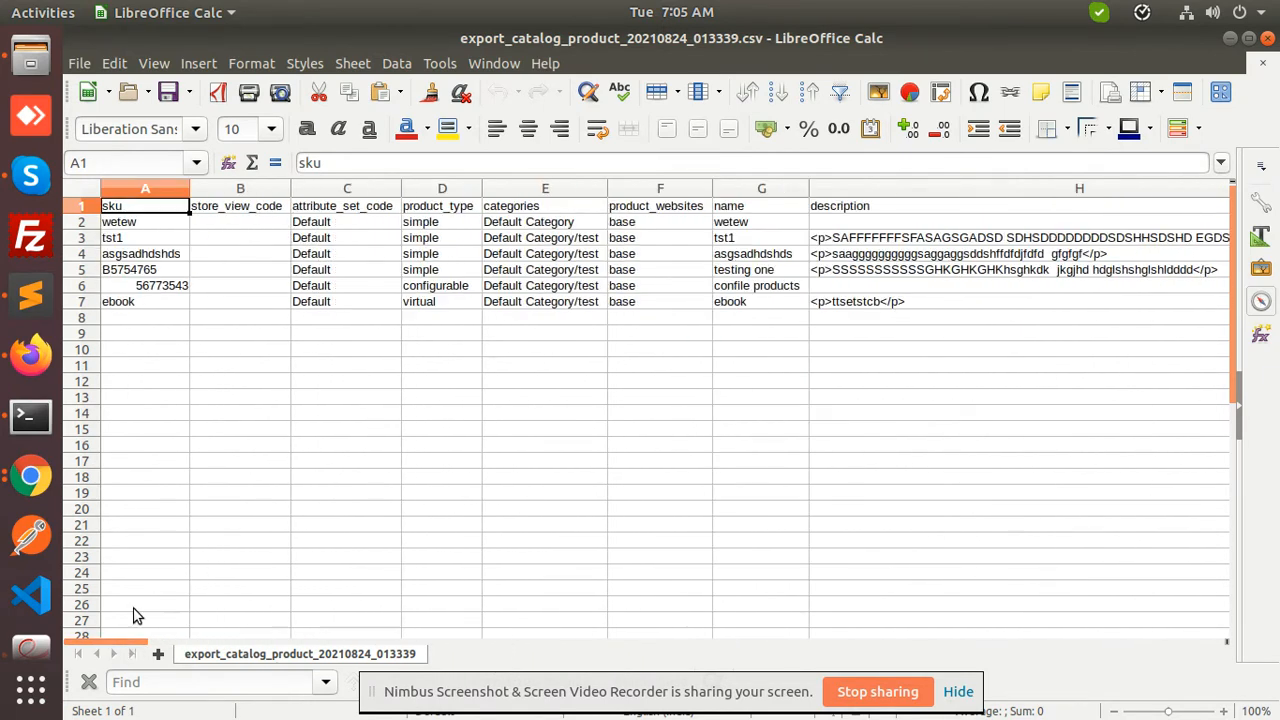
pyautogui.moveTo(402, 390)
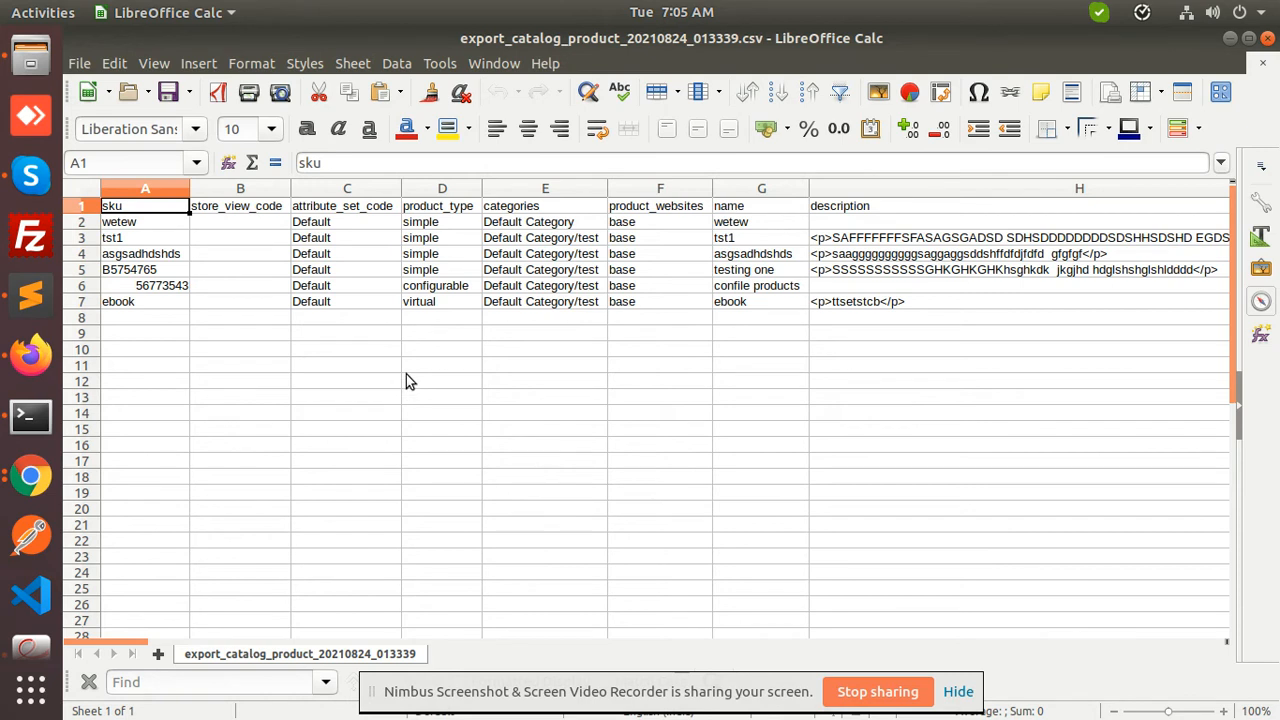
pyautogui.click(81, 221)
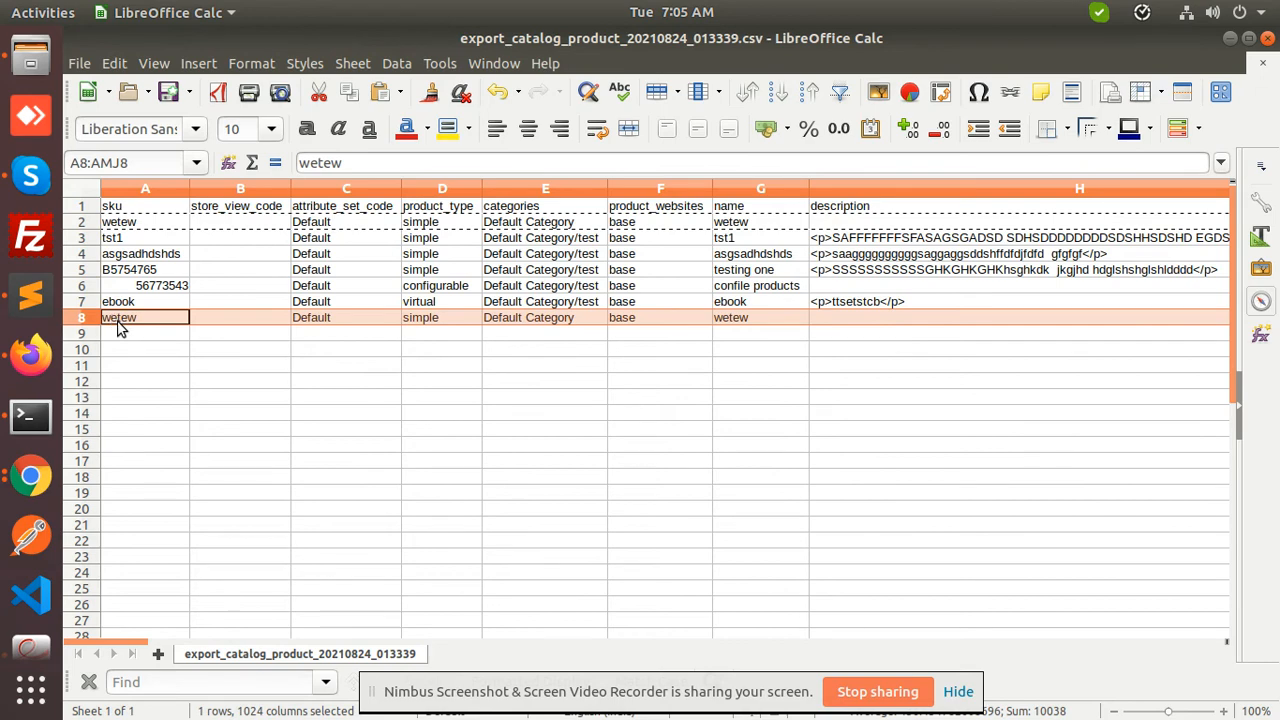
pyautogui.write('wedgsgtew')
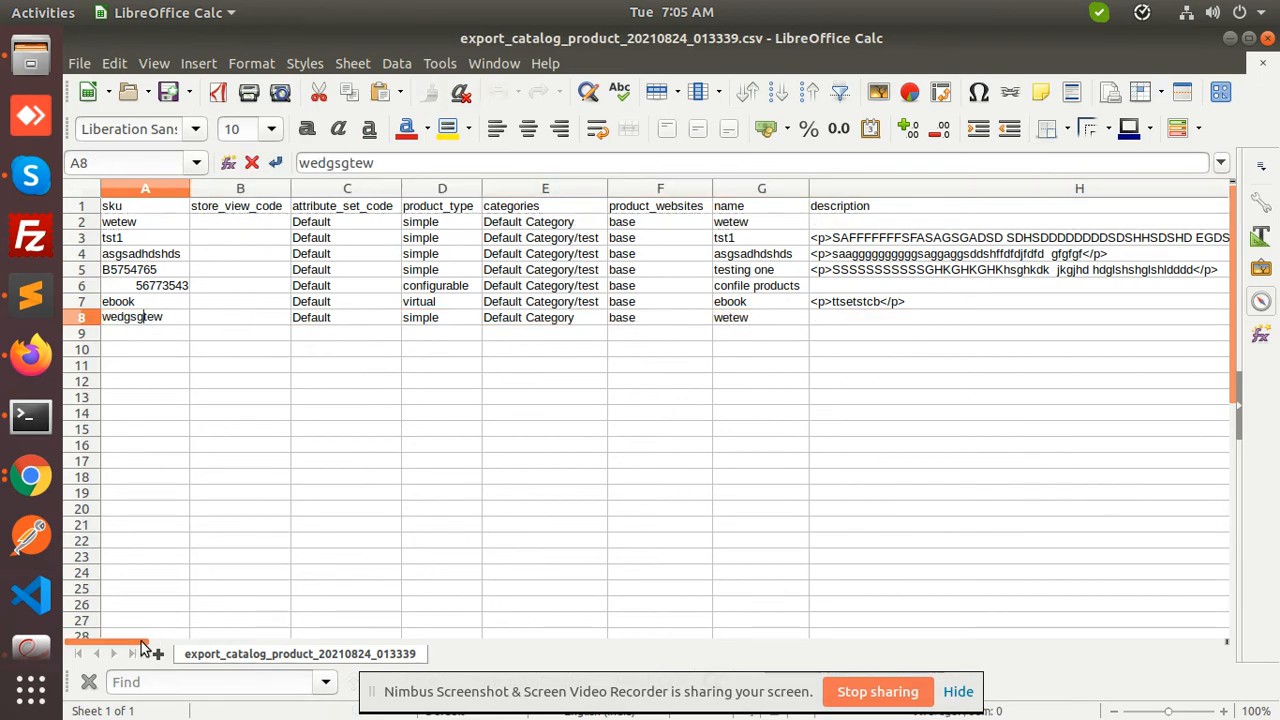
pyautogui.hscroll(3)
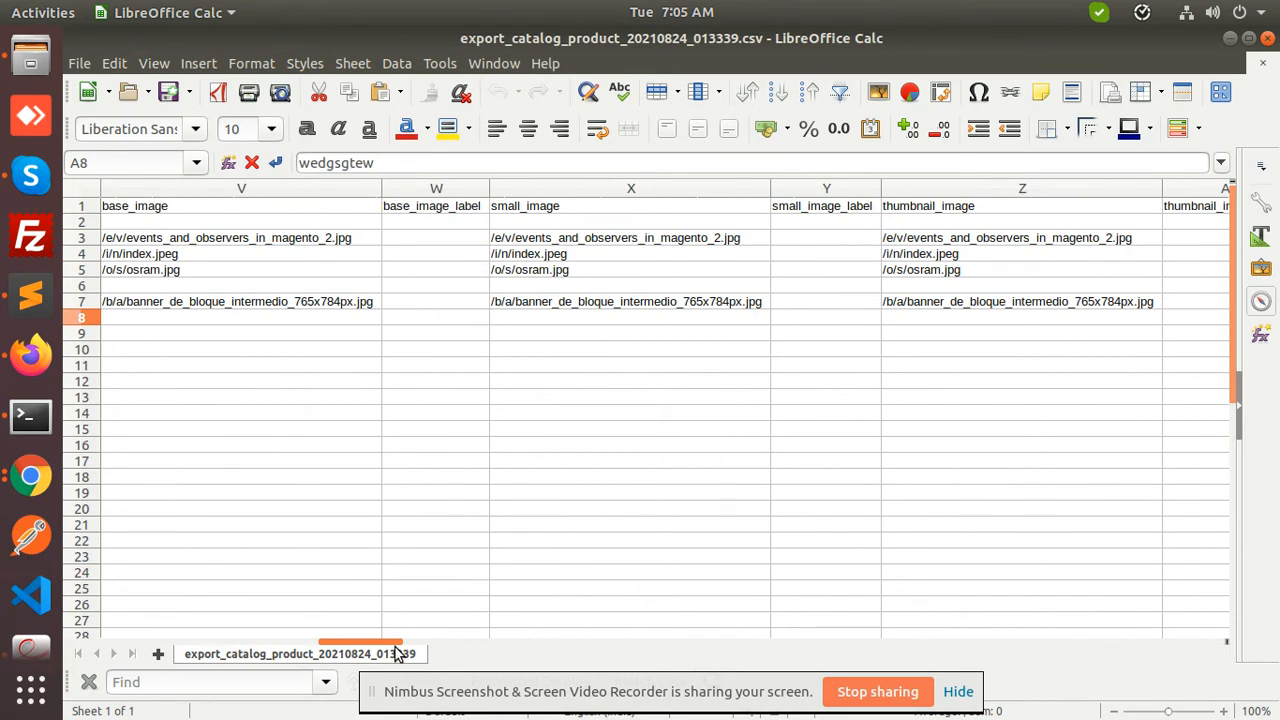
pyautogui.click(629, 301)
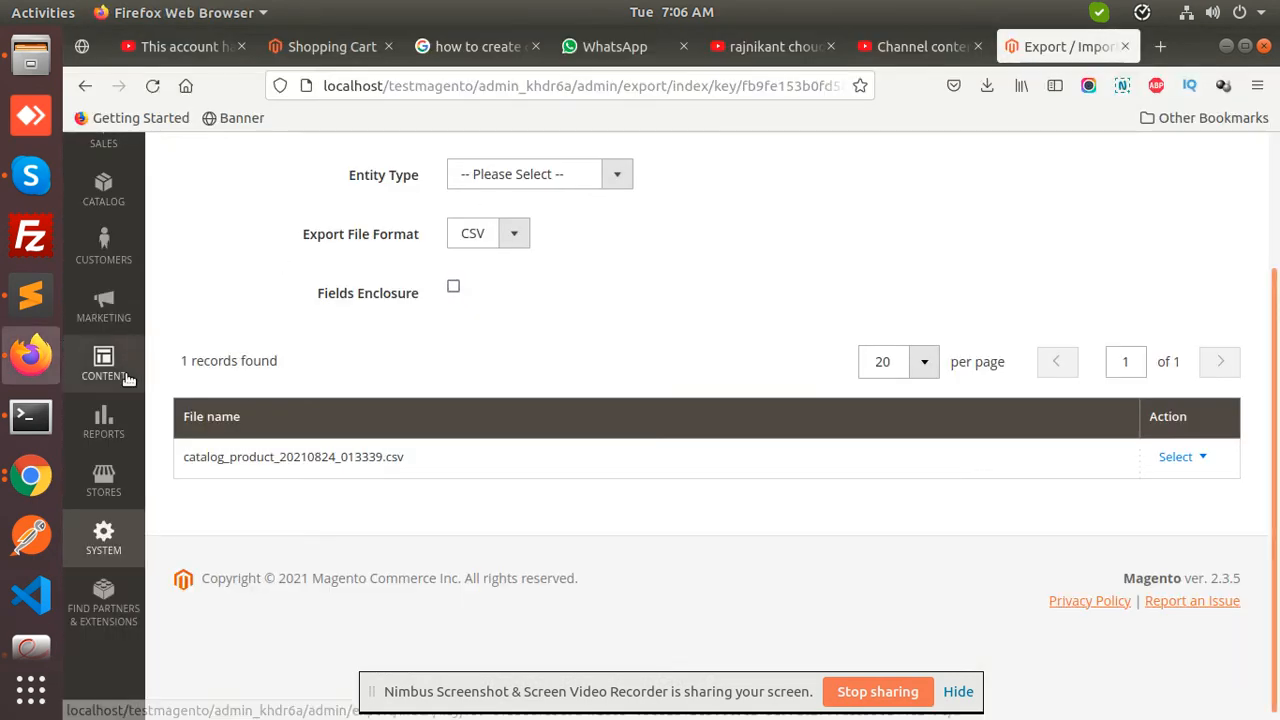
# Step: Set a Products import to Add/Update and attach export_catalog_product_20210824_013339.csv
pyautogui.click(104, 537)
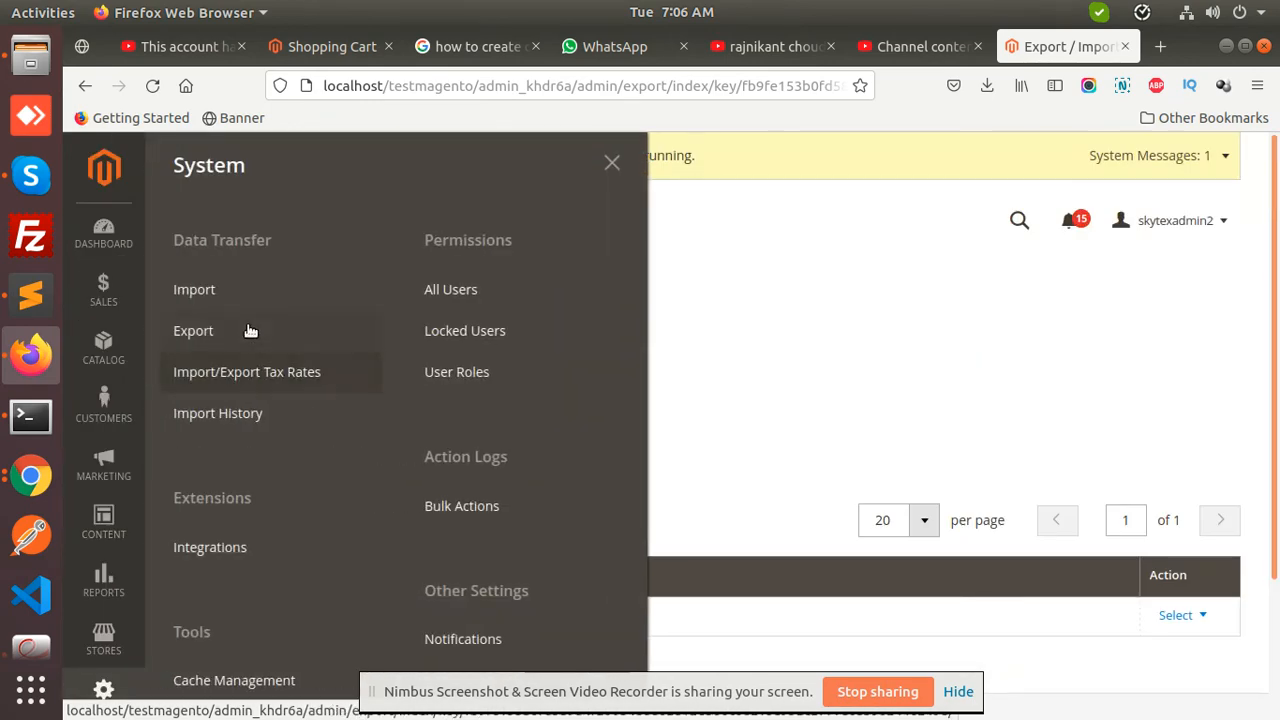
pyautogui.click(194, 289)
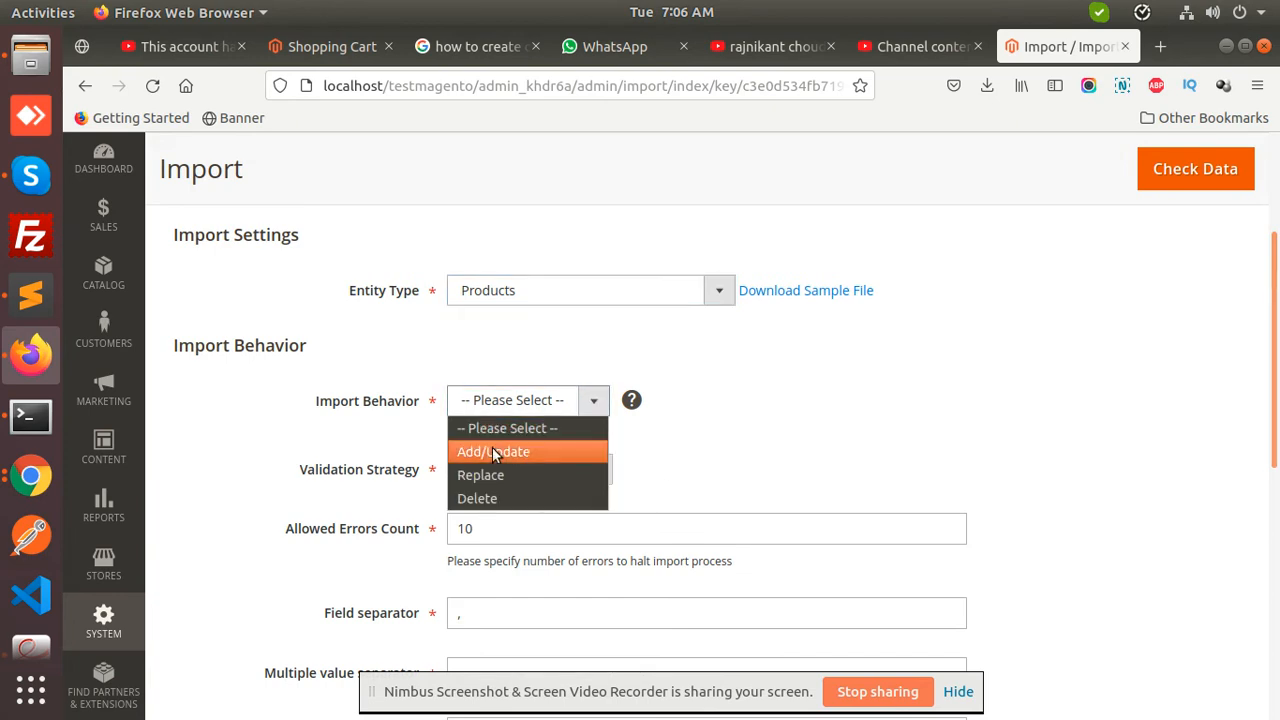
pyautogui.click(493, 451)
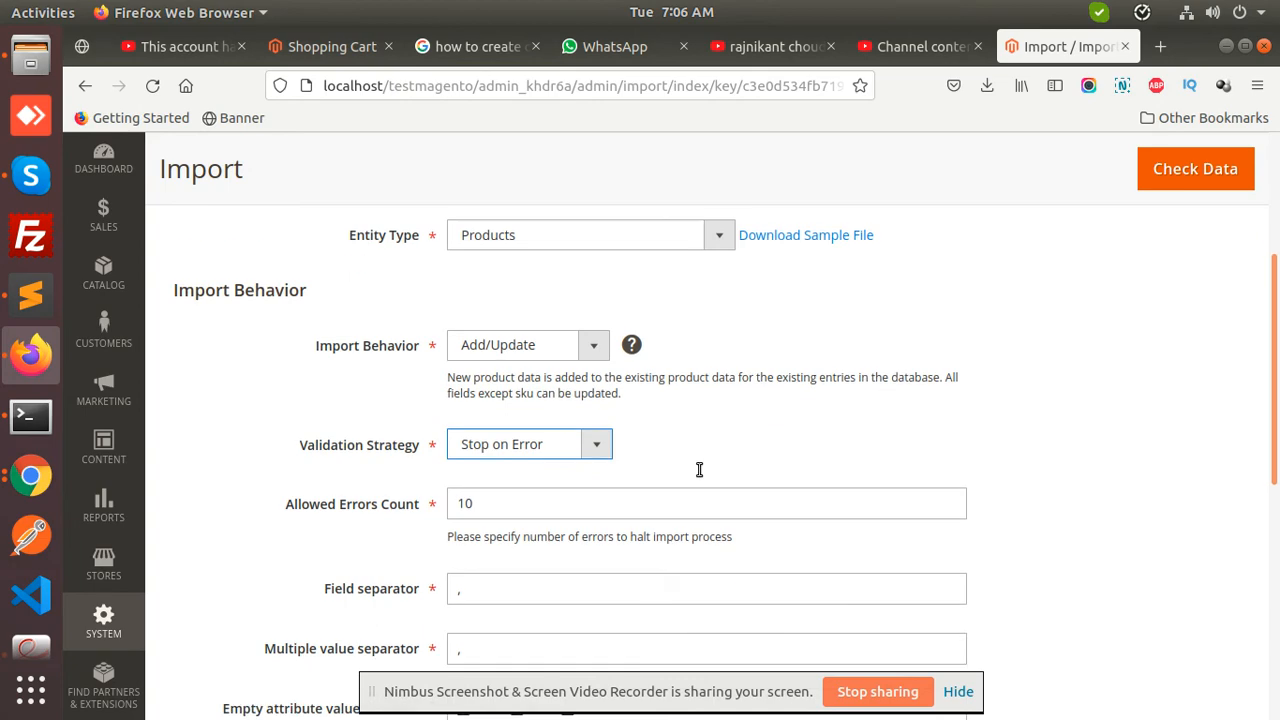
pyautogui.scroll(-3)
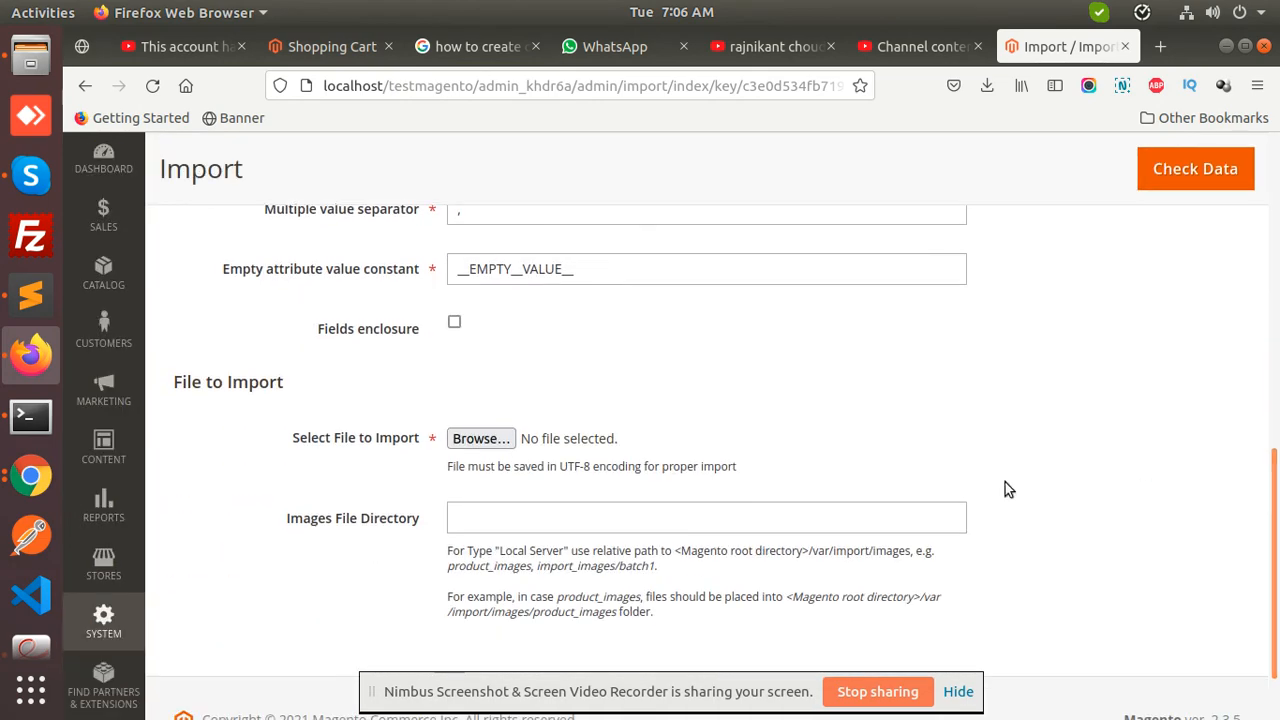
pyautogui.click(481, 438)
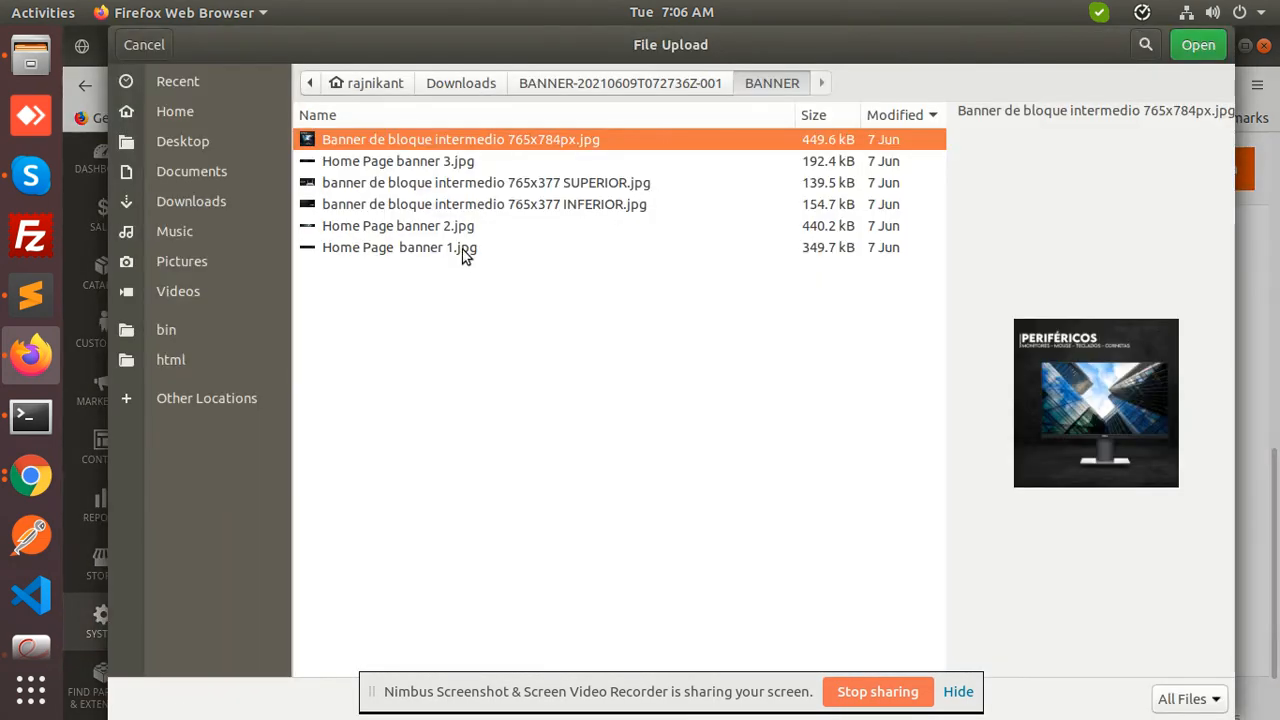
pyautogui.click(178, 81)
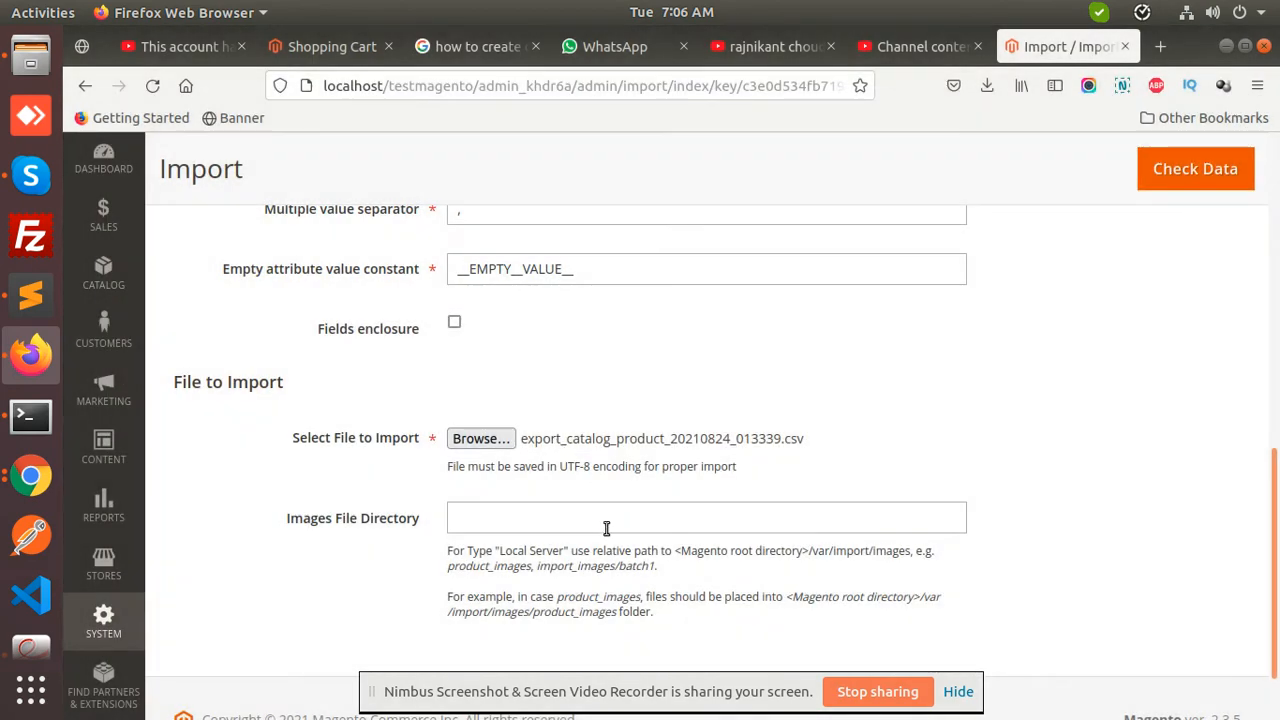
pyautogui.moveTo(1188, 207)
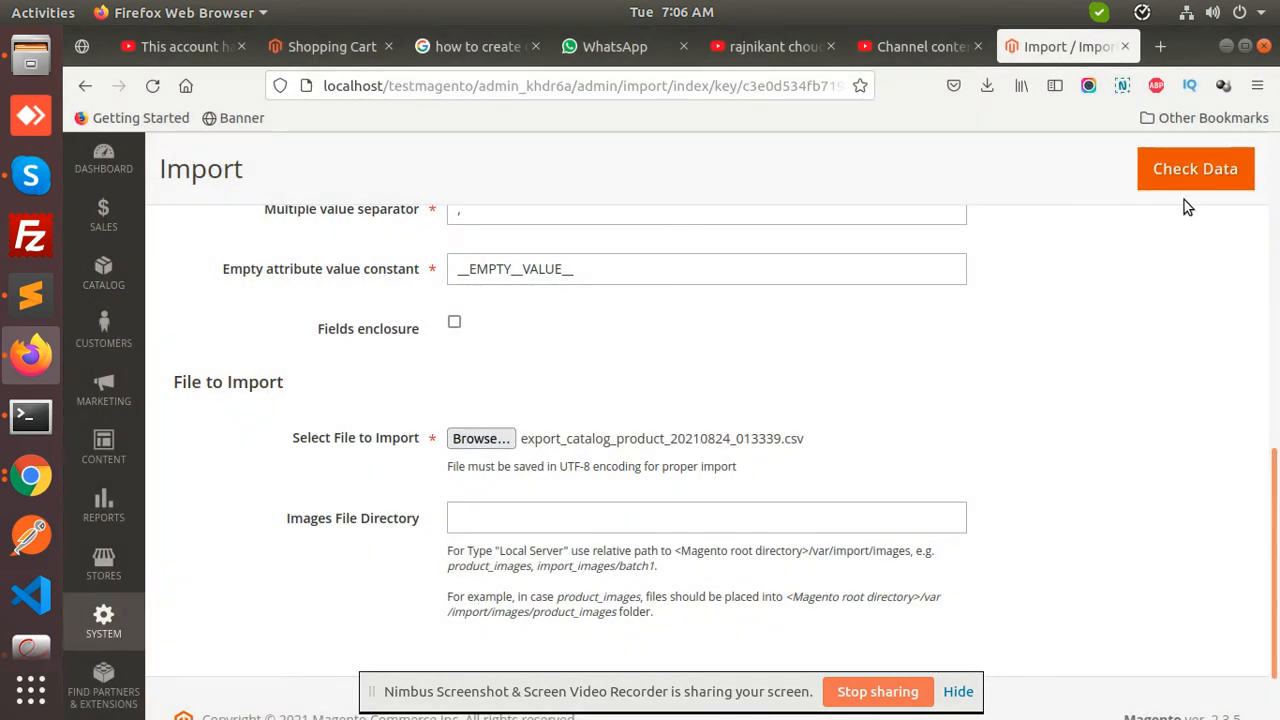